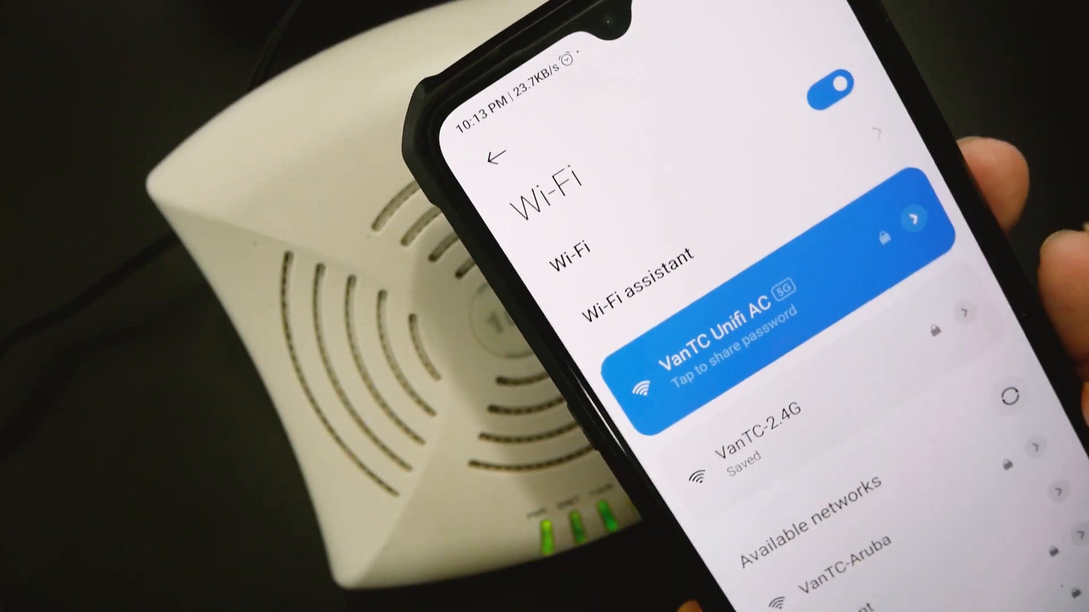
Step: Join the phone to the VanTC-Aruba network with its password from the Available networks list
{"action": "scroll", "scroll_direction": "down", "scroll_amount": 3}
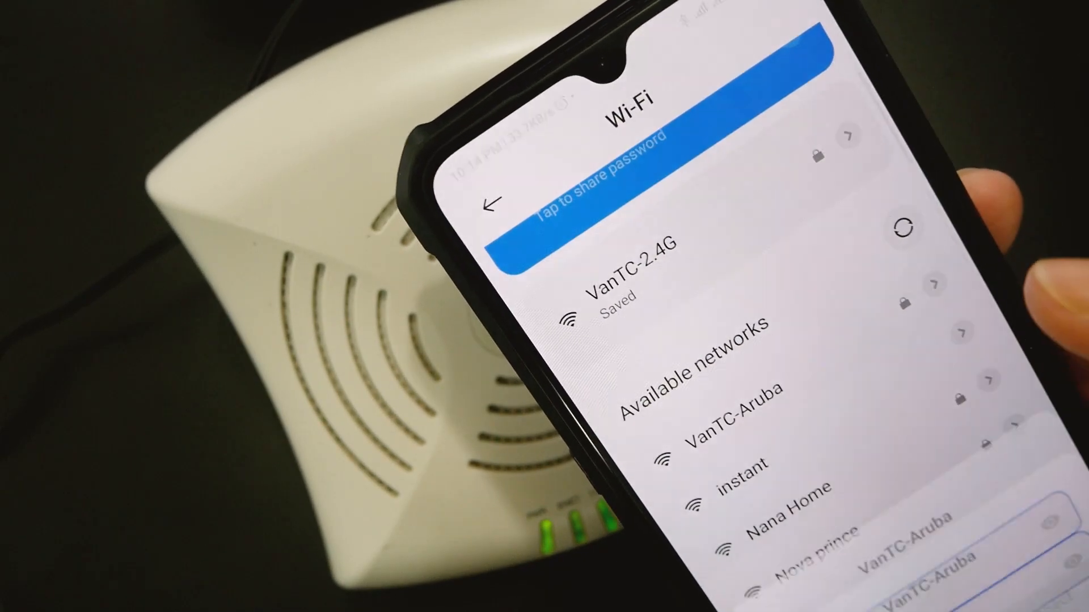
{"action": "left_click", "coordinate": [723, 407]}
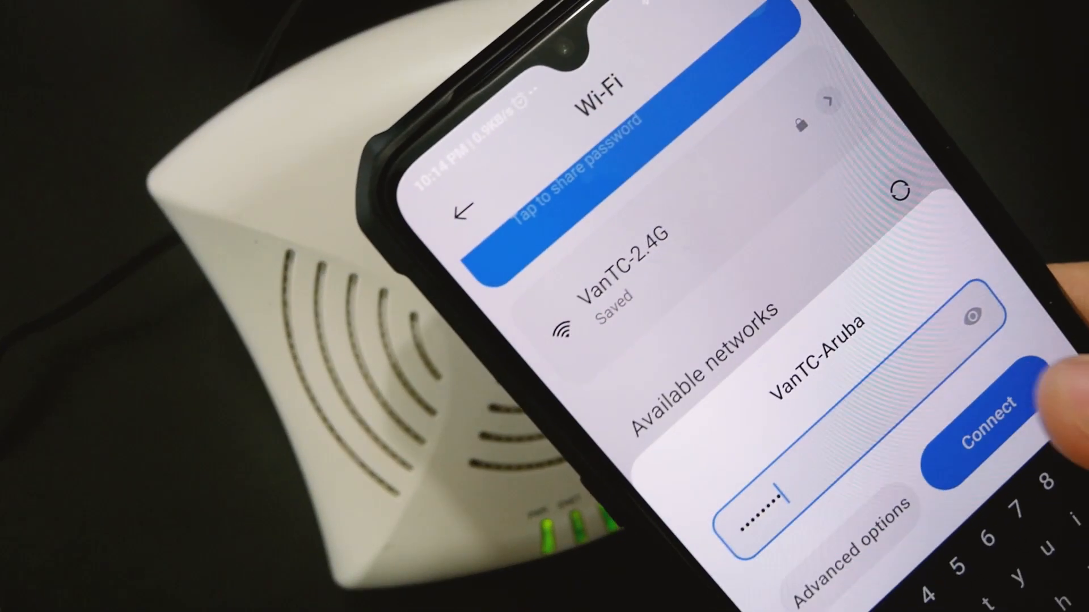
{"action": "left_click", "coordinate": [984, 426]}
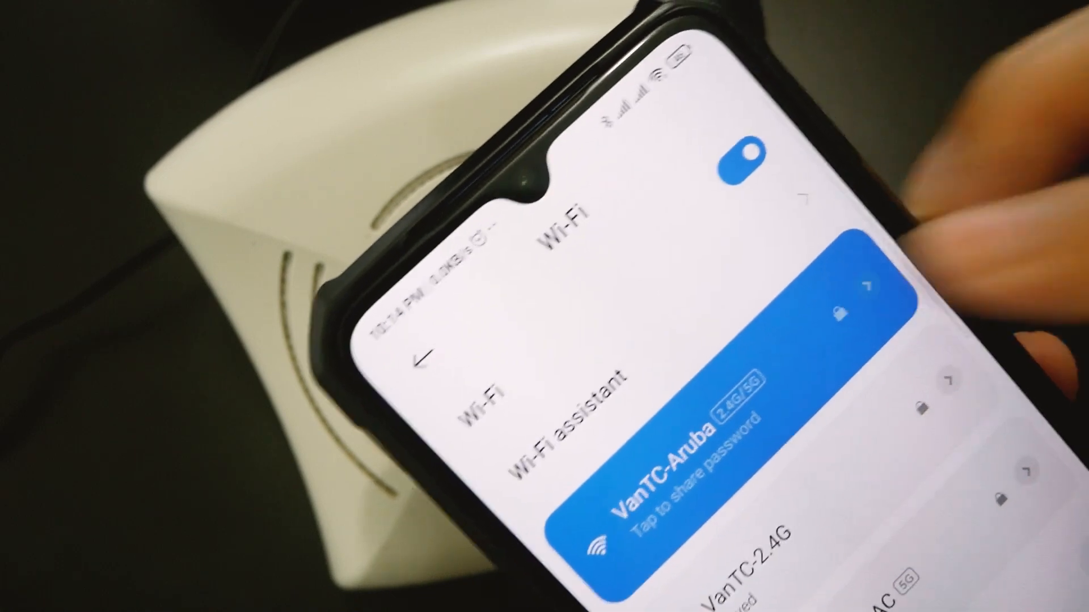
{"action": "left_click", "coordinate": [694, 416]}
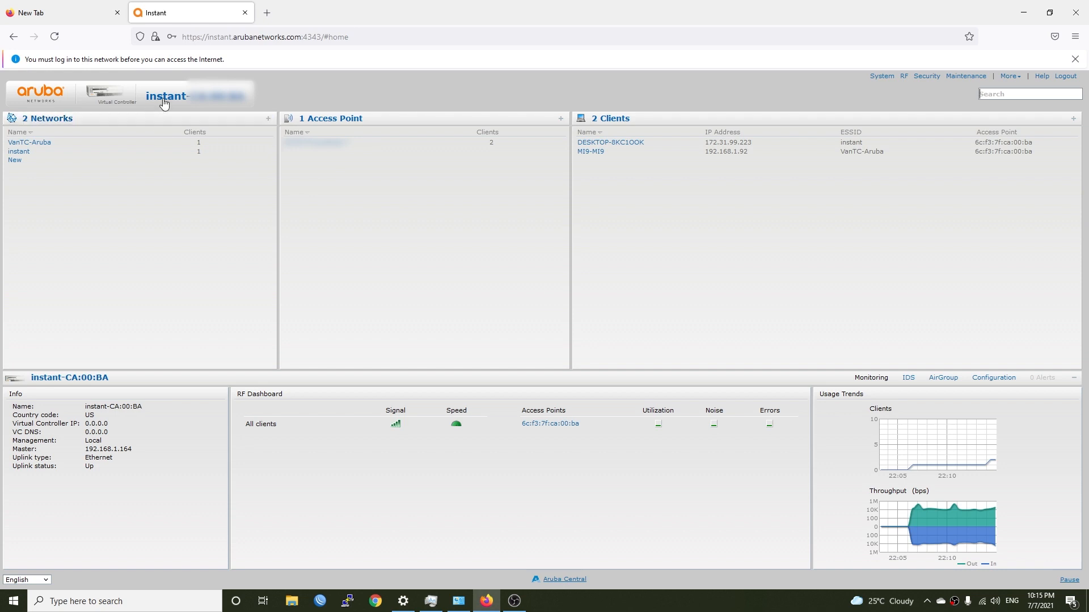
{"action": "mouse_move", "coordinate": [321, 153]}
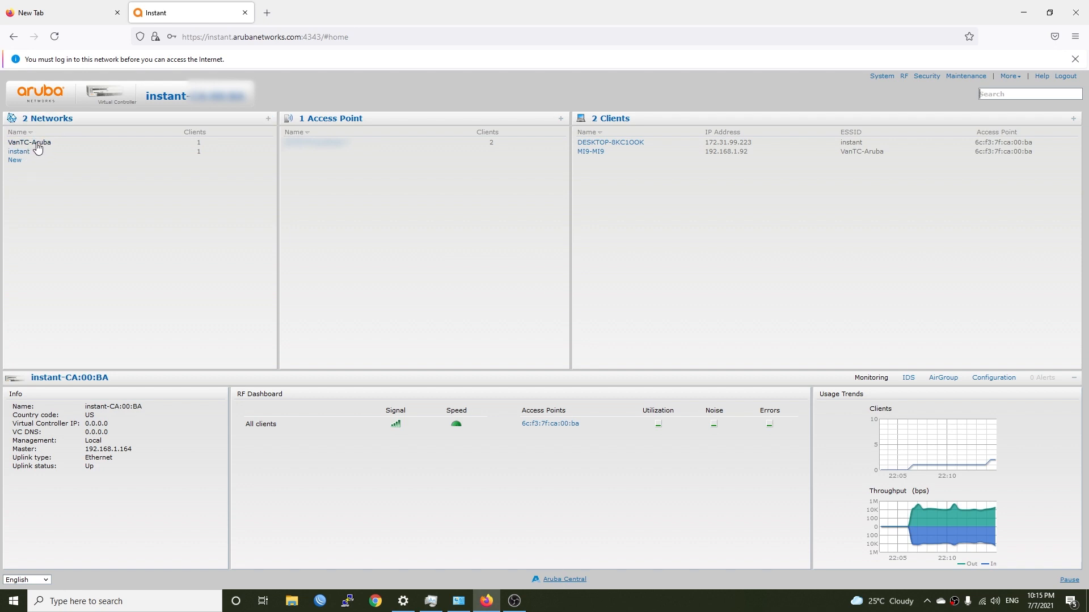
{"action": "mouse_move", "coordinate": [41, 143]}
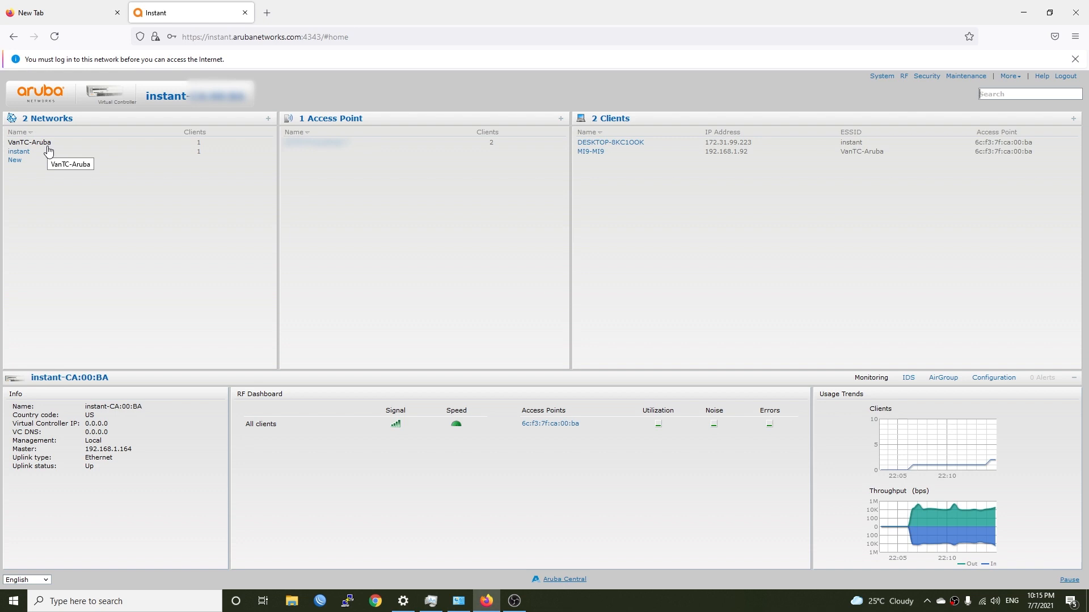
{"action": "mouse_move", "coordinate": [298, 163]}
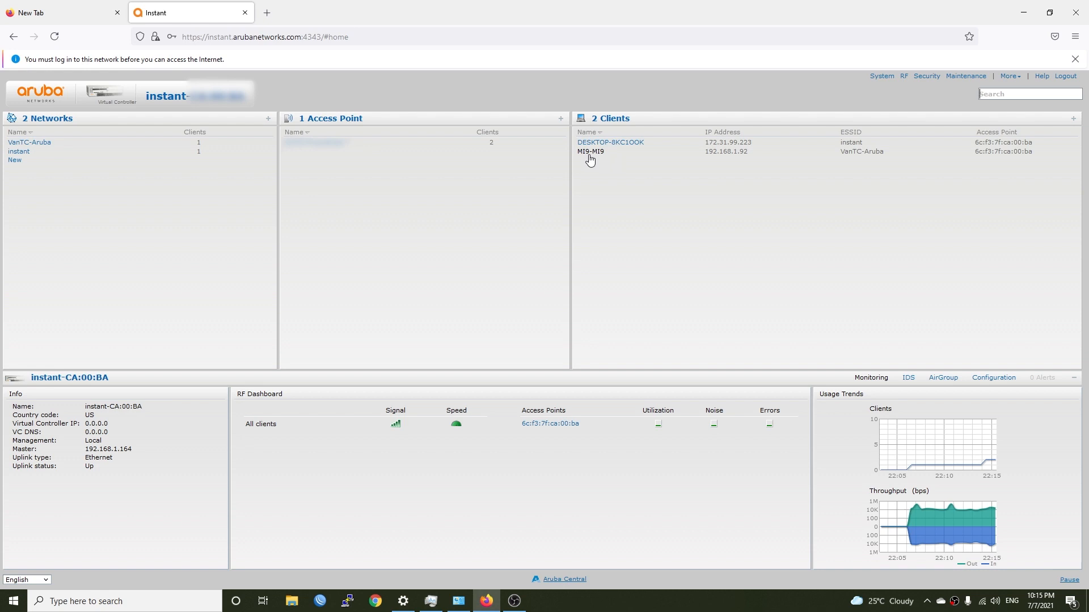
{"action": "mouse_move", "coordinate": [832, 160]}
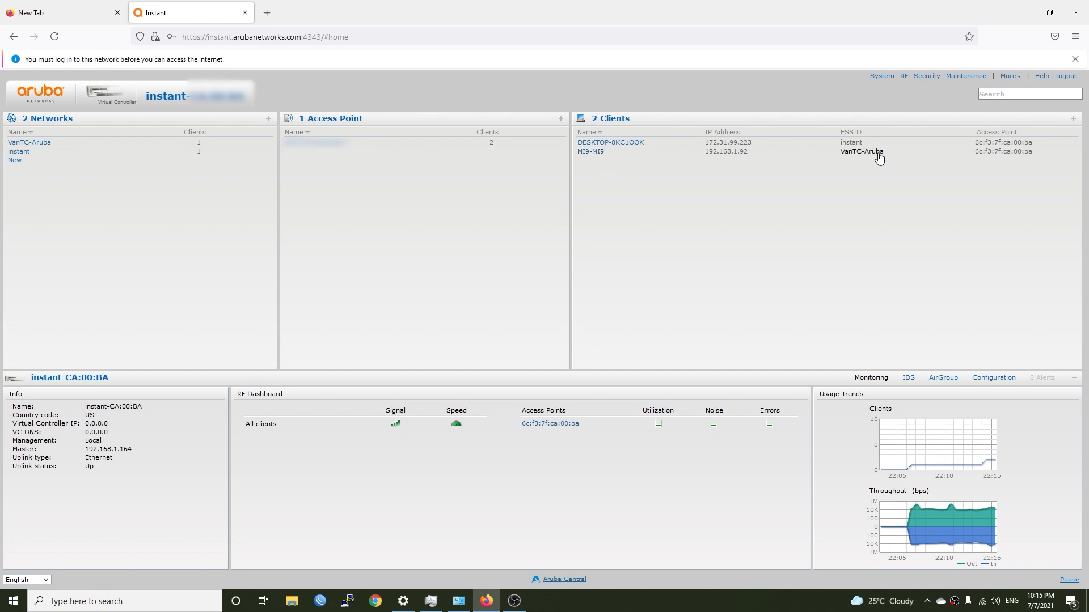
{"action": "mouse_move", "coordinate": [878, 151]}
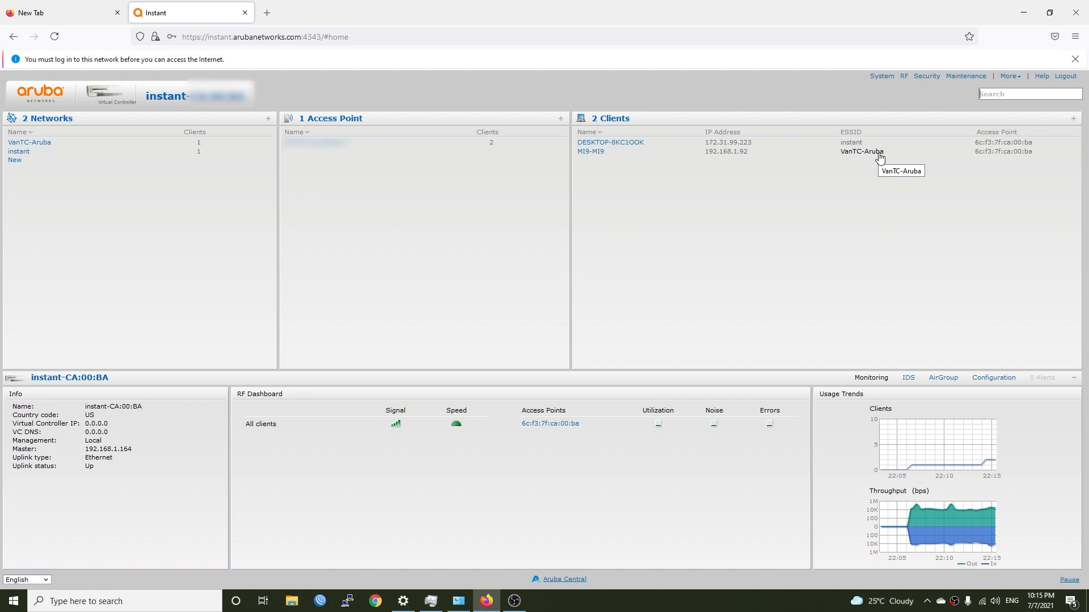
{"action": "mouse_move", "coordinate": [861, 198]}
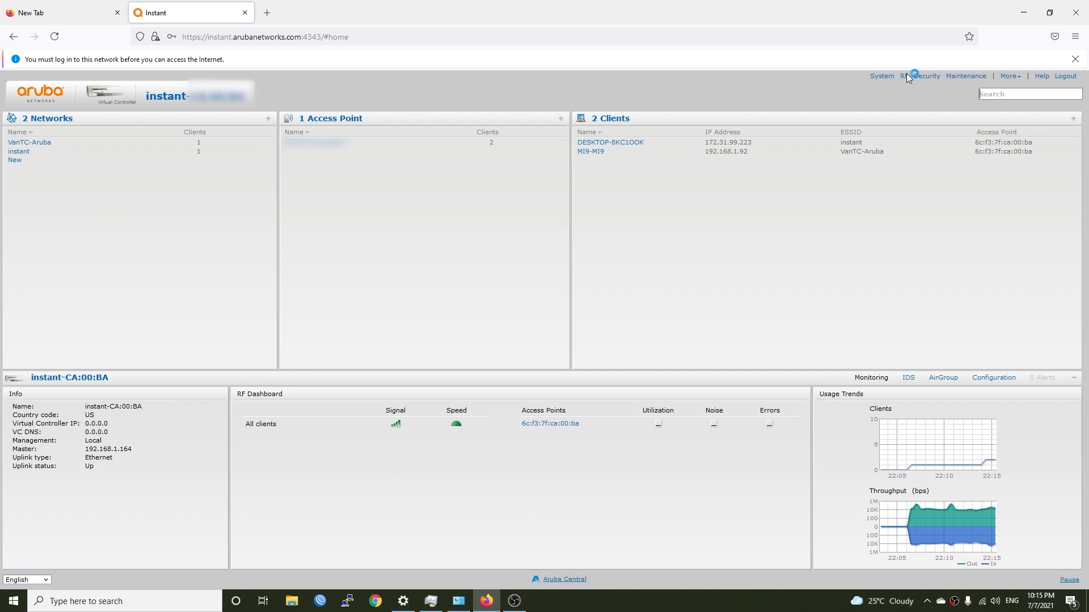
{"action": "left_click", "coordinate": [903, 76]}
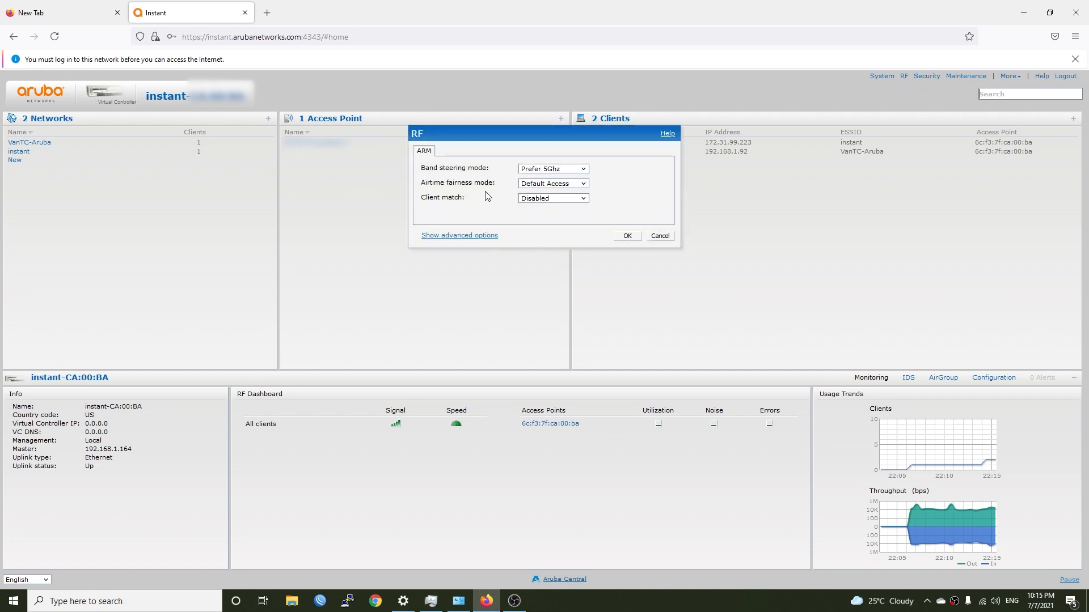
{"action": "left_click", "coordinate": [552, 168]}
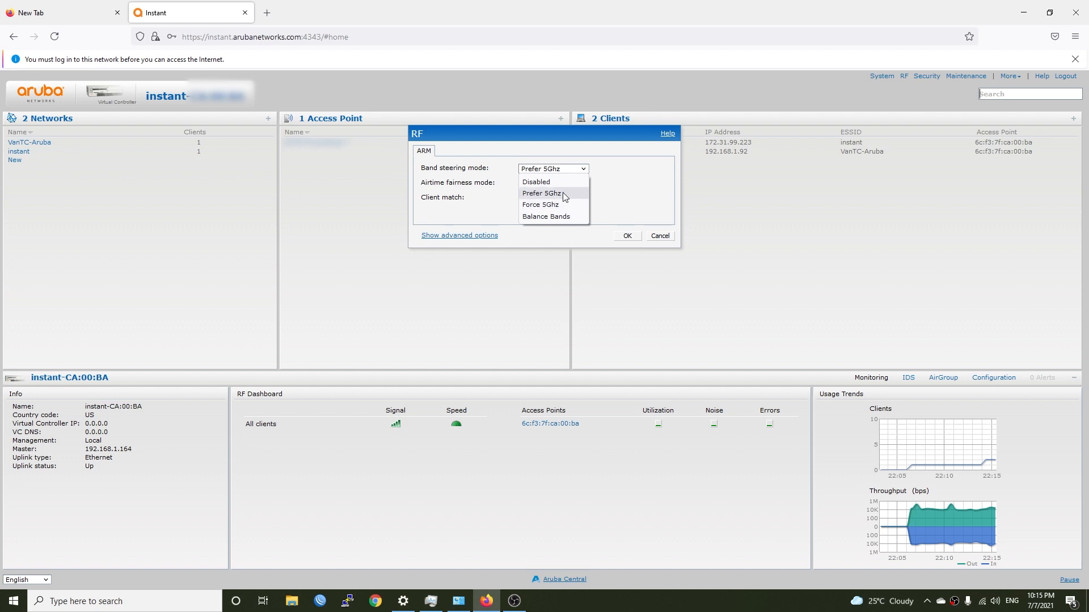
{"action": "mouse_move", "coordinate": [557, 209]}
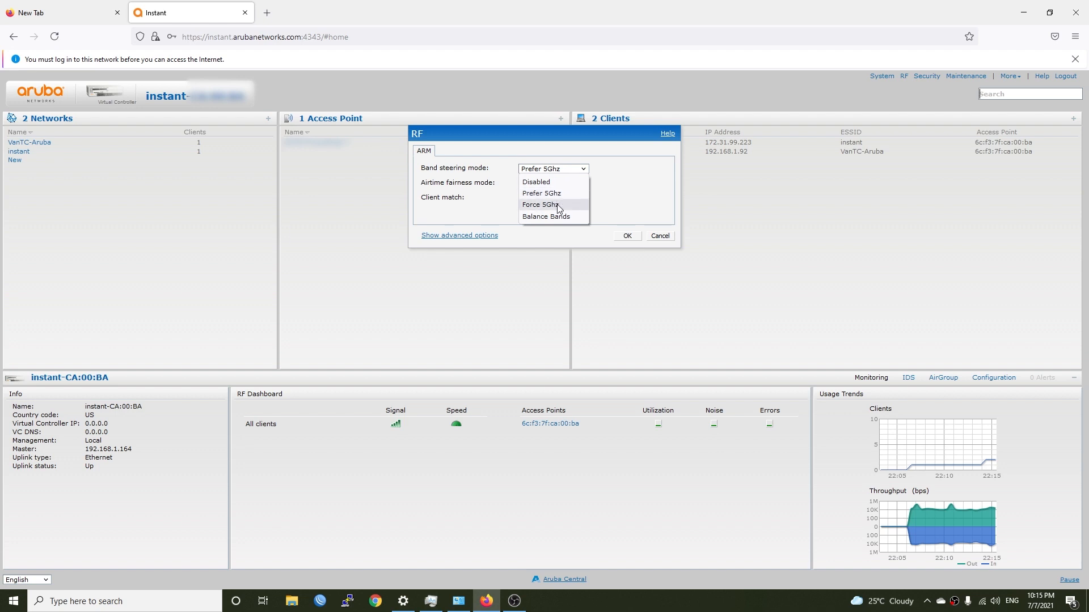
{"action": "mouse_move", "coordinate": [556, 195]}
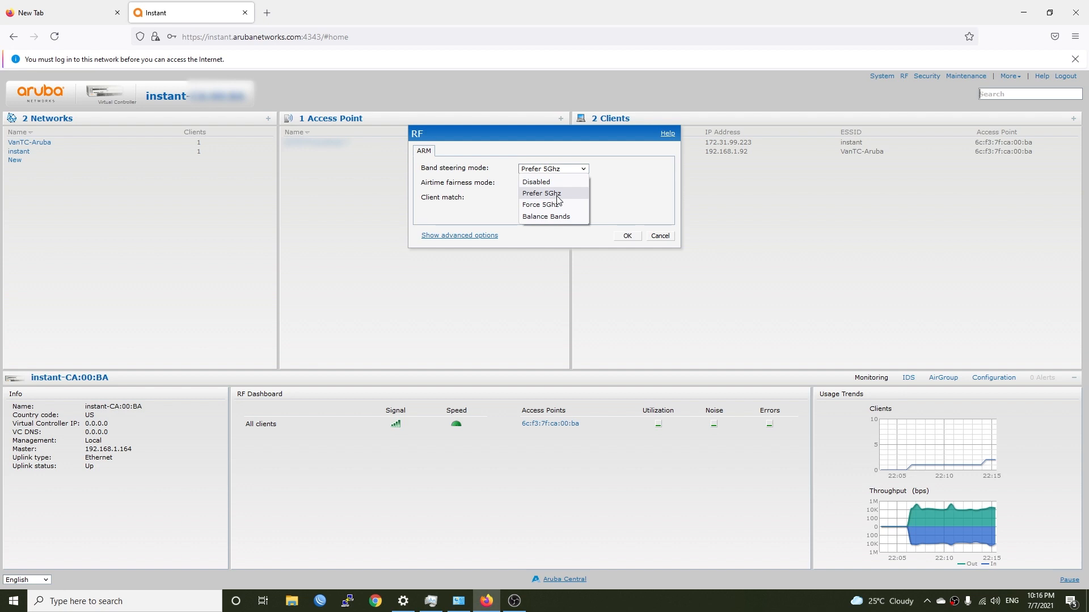
{"action": "left_click", "coordinate": [541, 192]}
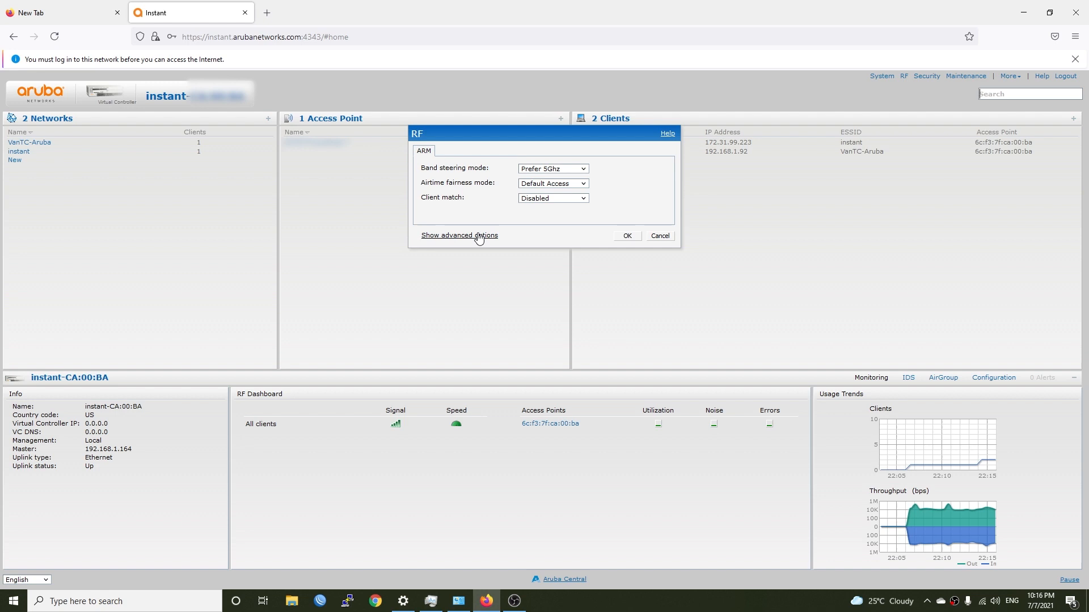
{"action": "left_click", "coordinate": [459, 235]}
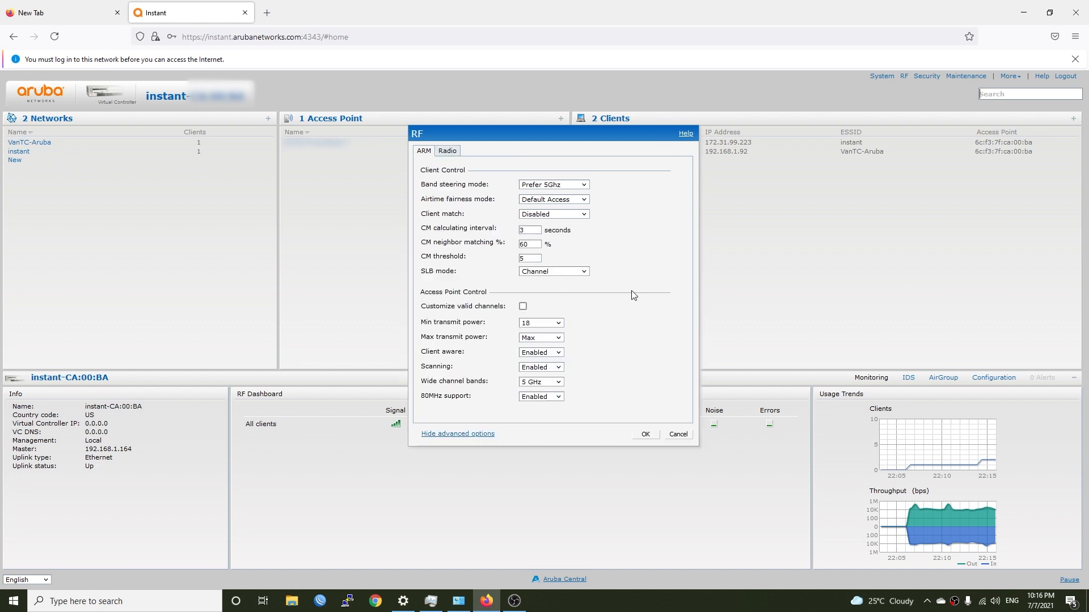
{"action": "mouse_move", "coordinate": [575, 308]}
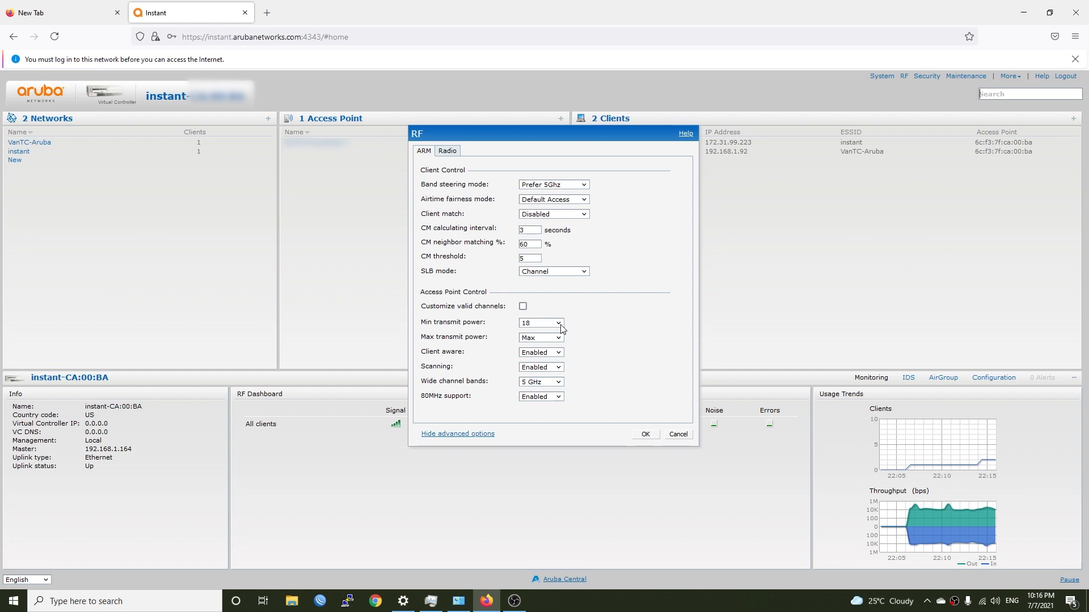
{"action": "left_click", "coordinate": [539, 338]}
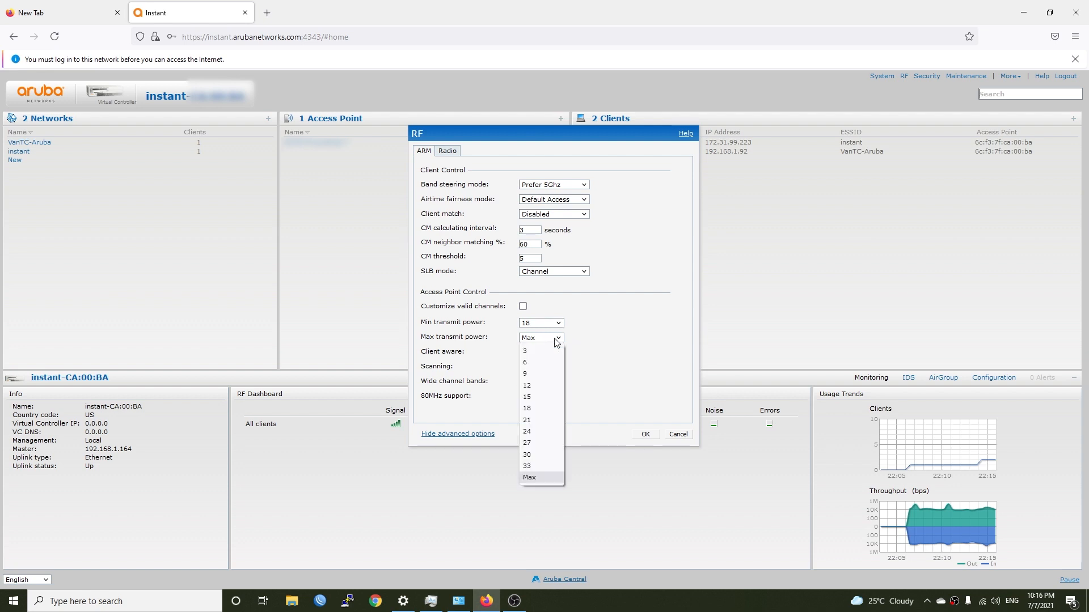
{"action": "left_click", "coordinate": [530, 477]}
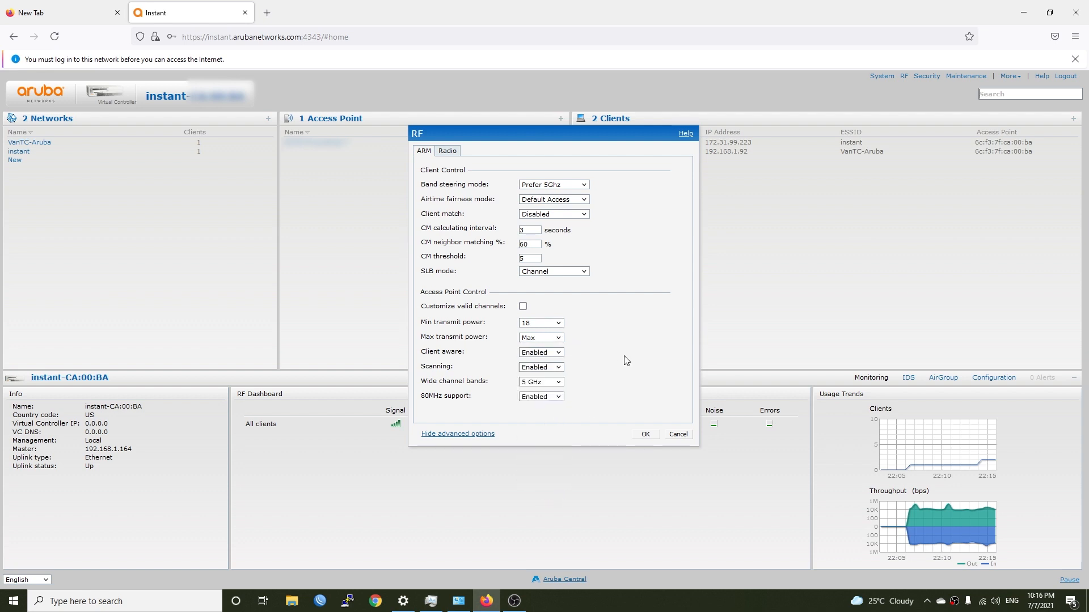
{"action": "mouse_move", "coordinate": [616, 362]}
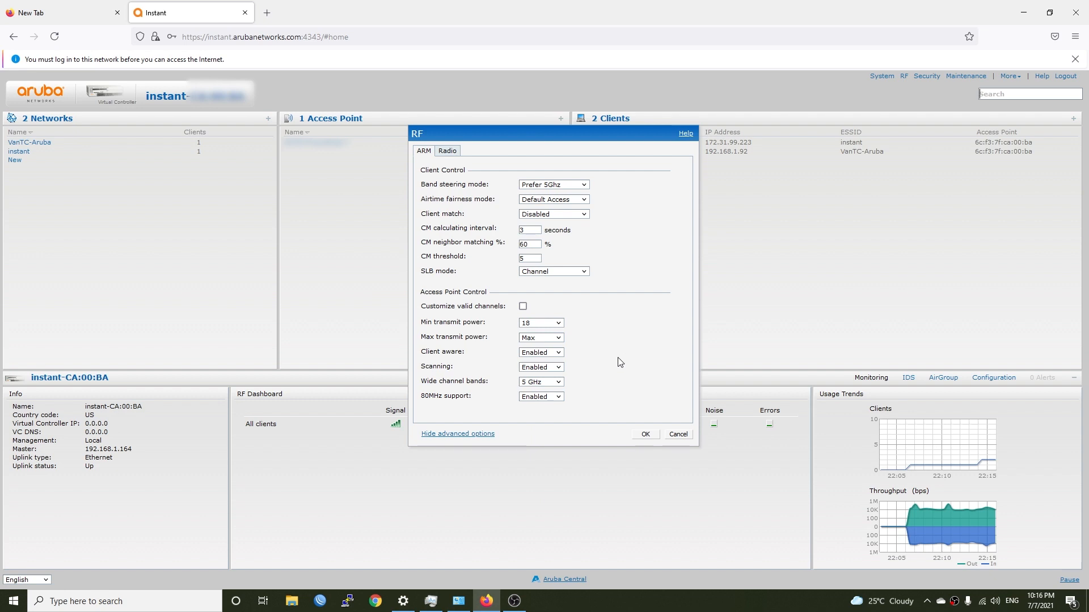
{"action": "mouse_move", "coordinate": [491, 389]}
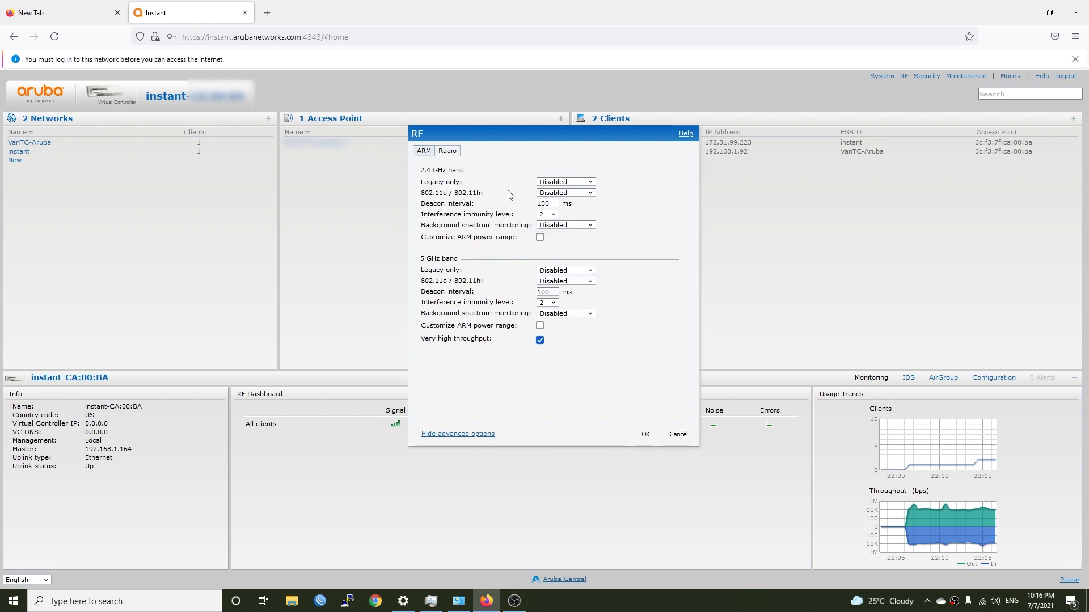
{"action": "mouse_move", "coordinate": [468, 203]}
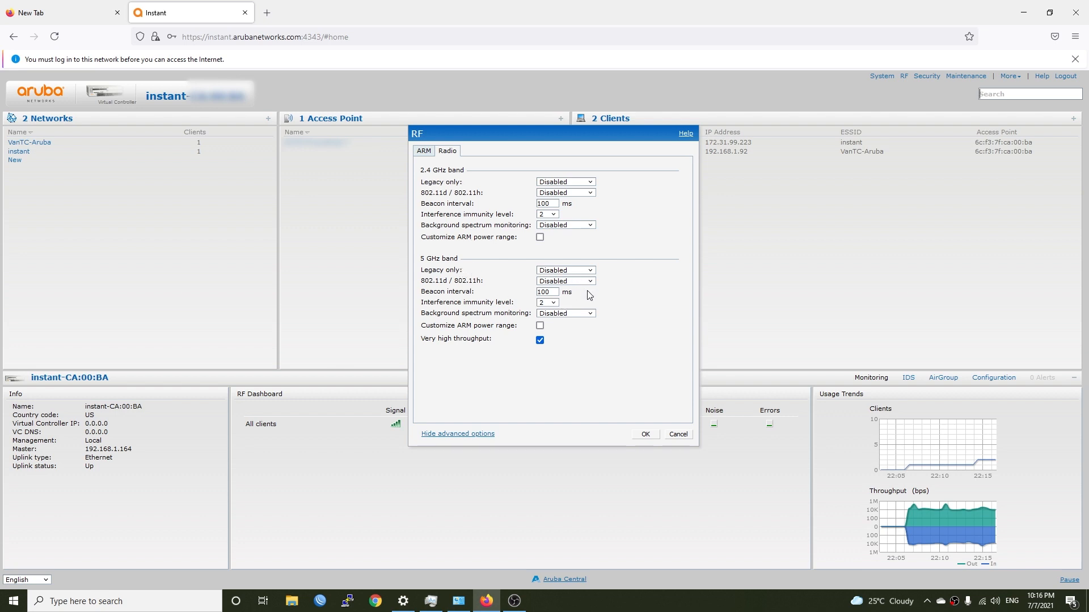
{"action": "mouse_move", "coordinate": [460, 347]}
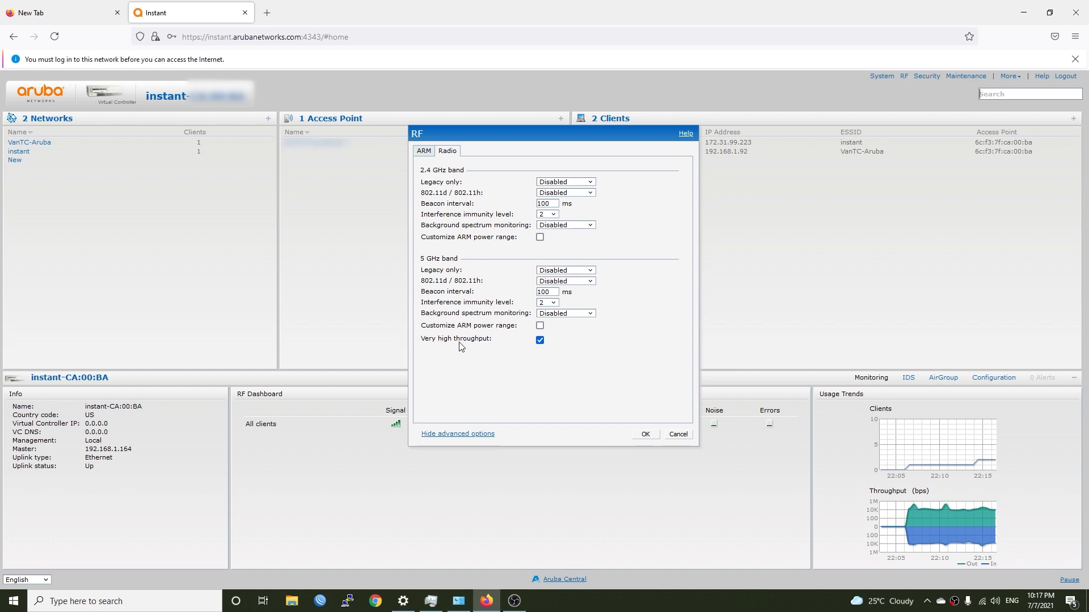
{"action": "mouse_move", "coordinate": [491, 345]}
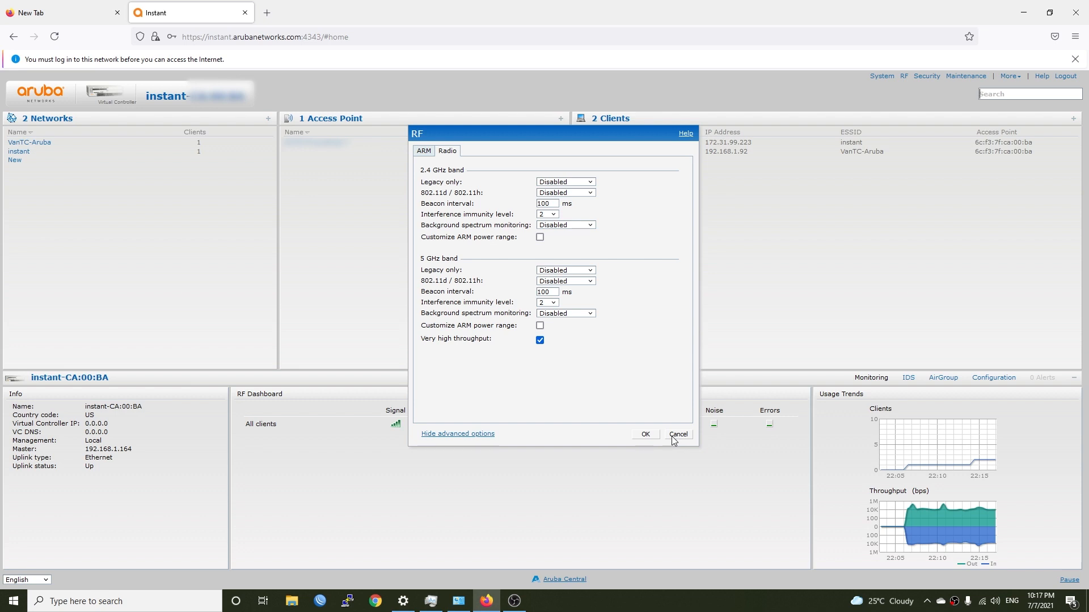
{"action": "left_click", "coordinate": [677, 435]}
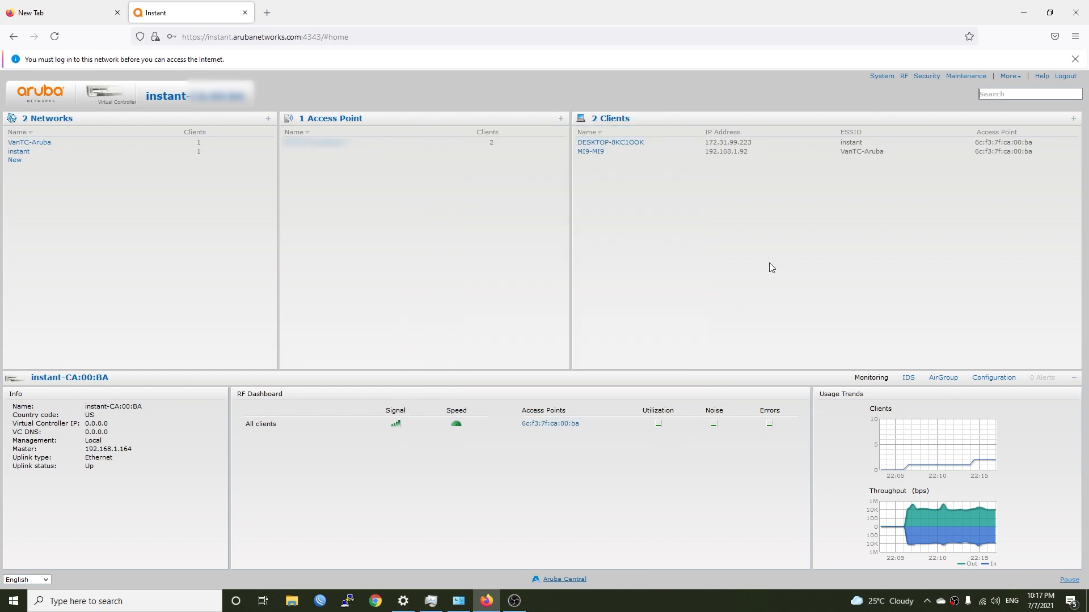
{"action": "mouse_move", "coordinate": [887, 89]}
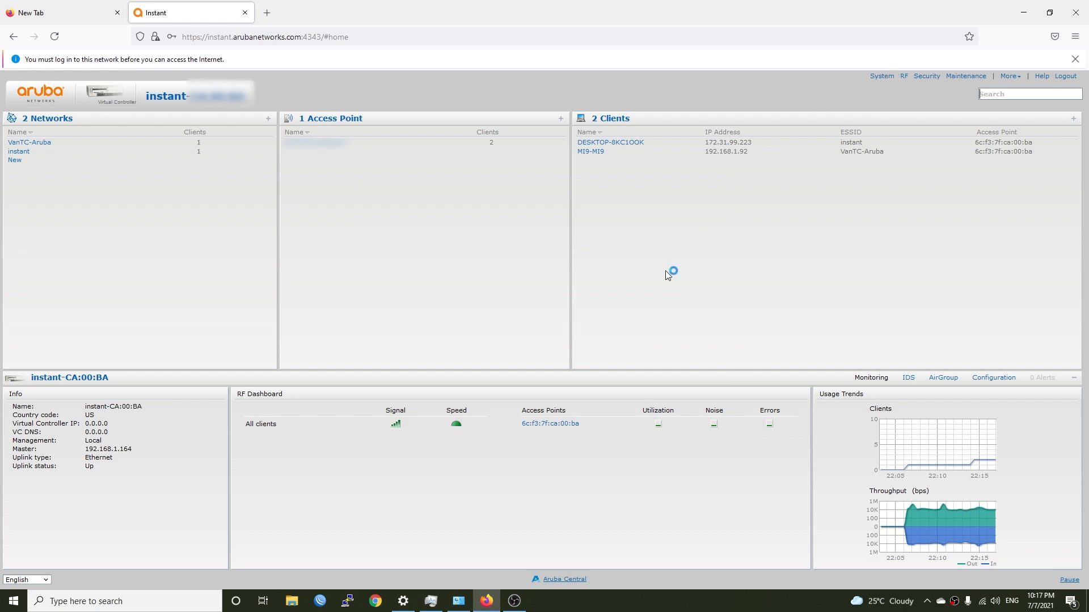
Step: Rename the system to VanTC-IAP-105 and set its location to Saigon, Vietnam
{"action": "left_click", "coordinate": [881, 76]}
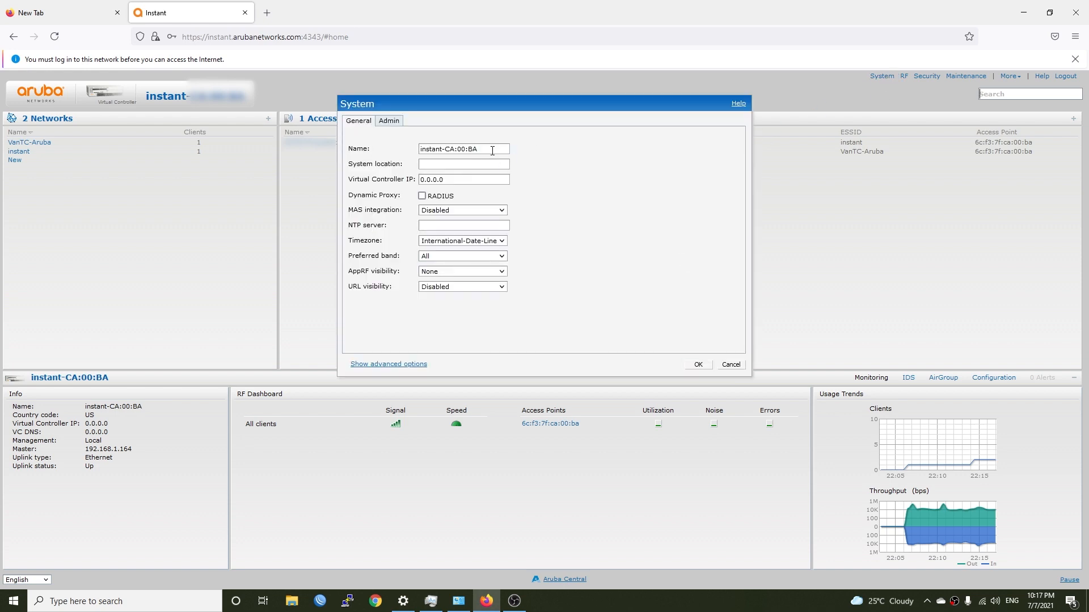
{"action": "triple_click", "coordinate": [463, 148]}
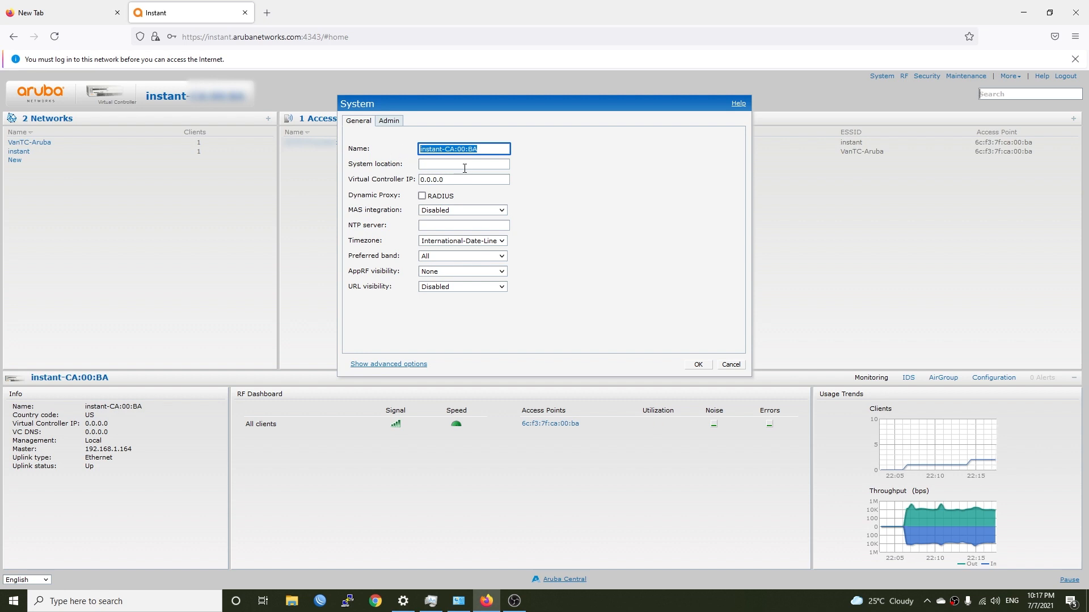
{"action": "type", "text": "Ta"}
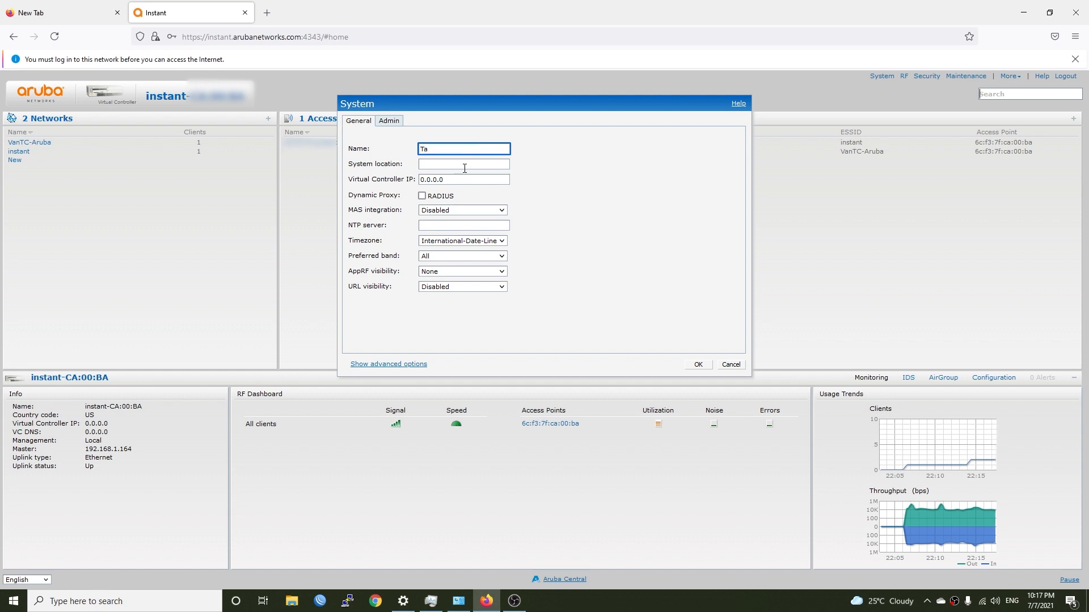
{"action": "type", "text": "VanTC-IAP-105"}
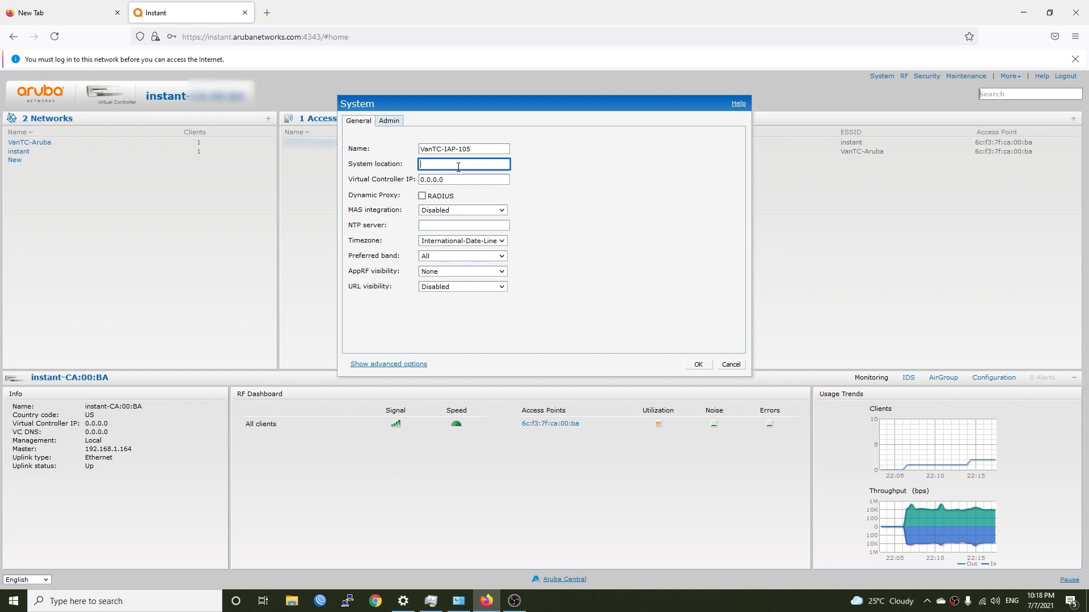
{"action": "type", "text": "Saigon, Vietnam"}
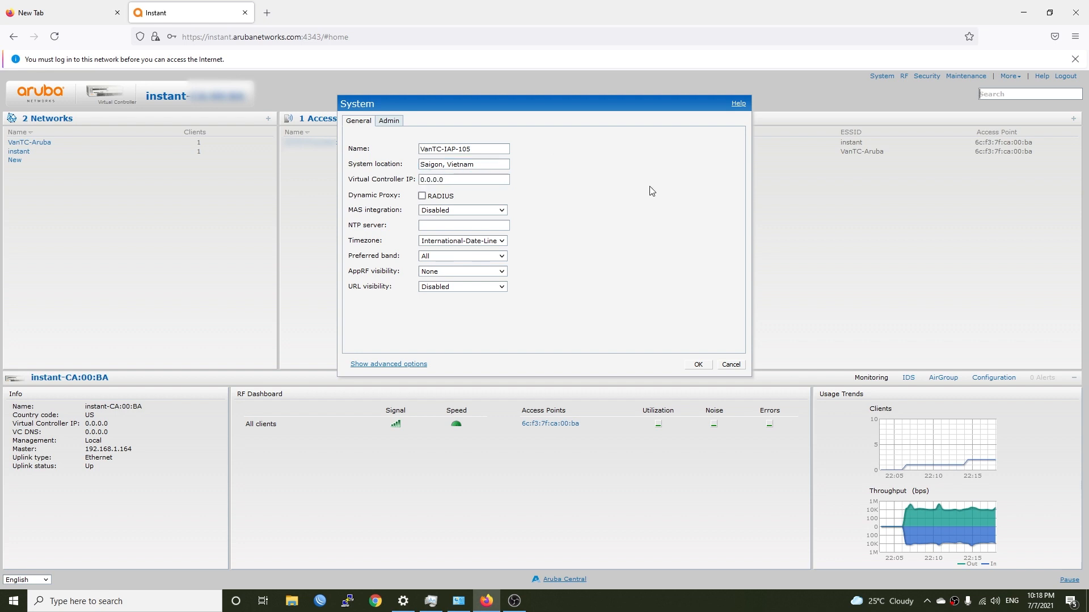
{"action": "mouse_move", "coordinate": [490, 254]}
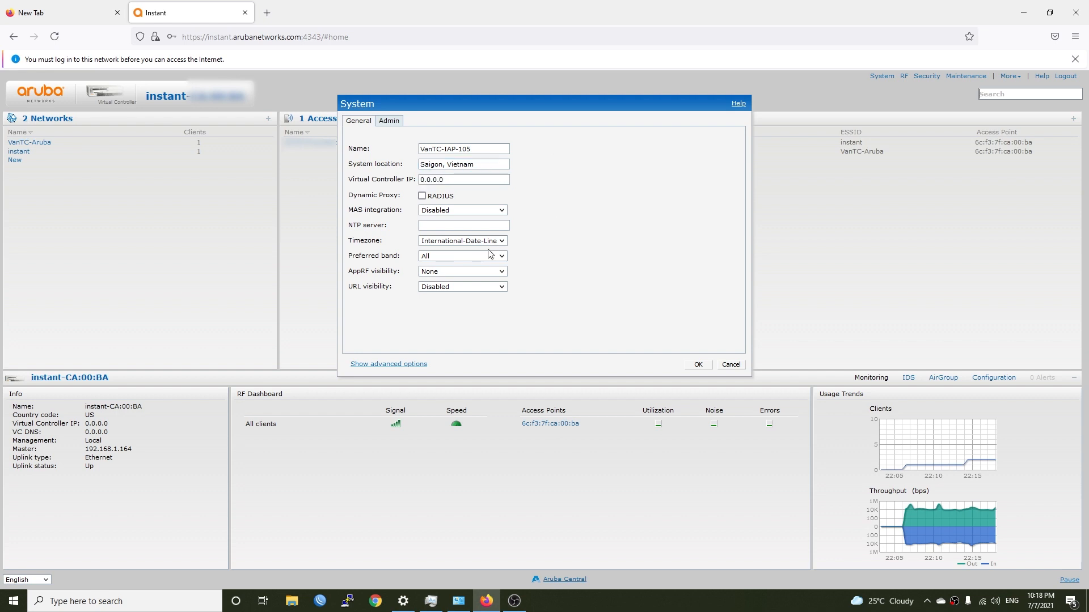
Step: Set the timezone to Hanoi UTC+07 and the preferred band to 5 GHz
{"action": "left_click", "coordinate": [462, 240]}
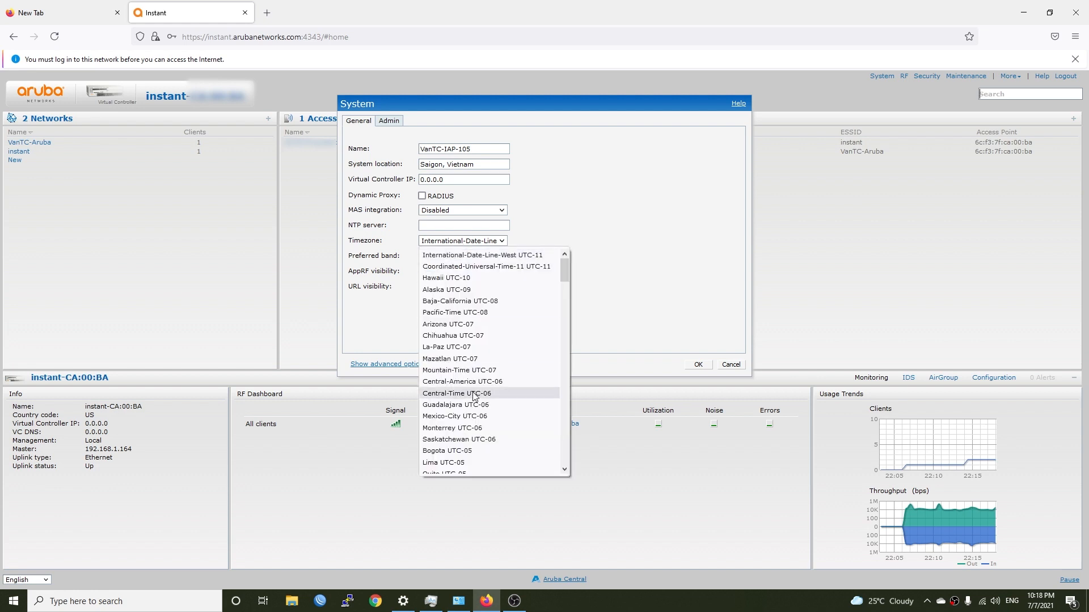
{"action": "scroll", "scroll_direction": "down", "scroll_amount": 3}
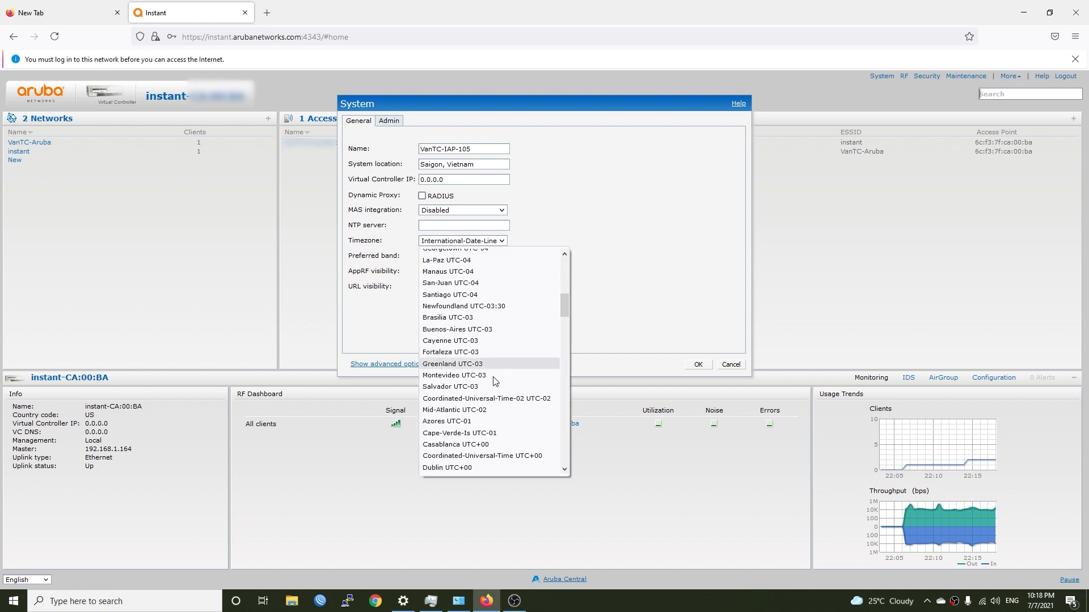
{"action": "scroll", "scroll_direction": "down", "scroll_amount": 3}
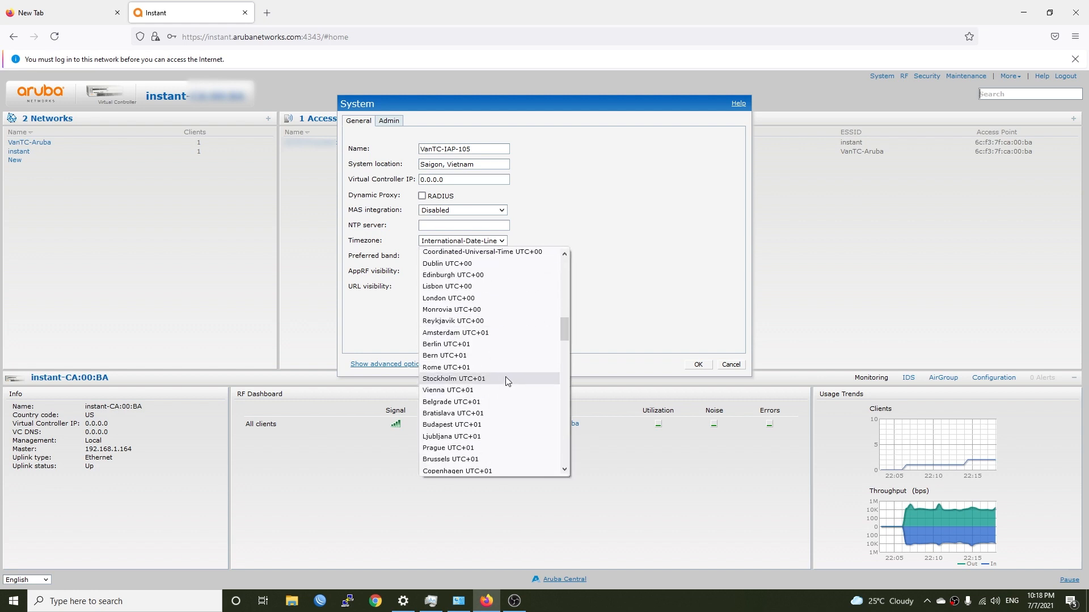
{"action": "scroll", "scroll_direction": "down", "scroll_amount": 3}
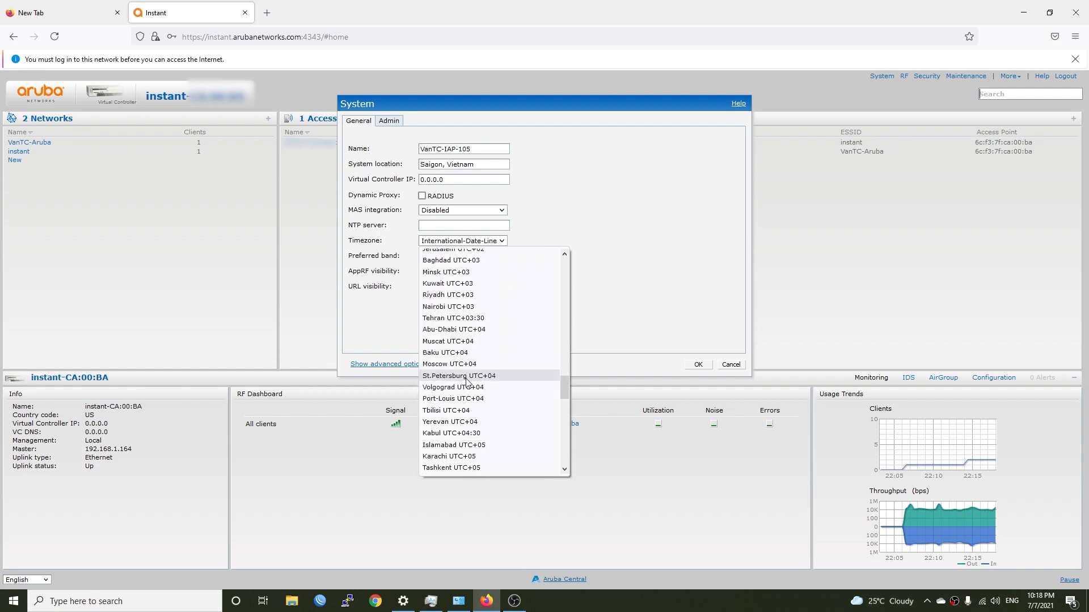
{"action": "scroll", "scroll_direction": "down", "scroll_amount": 3}
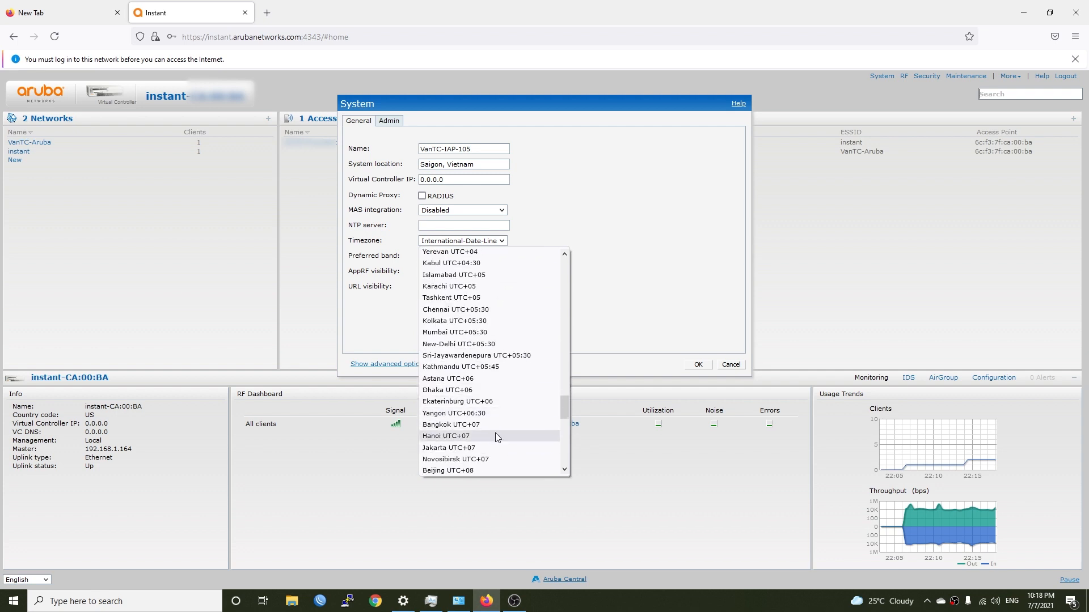
{"action": "left_click", "coordinate": [449, 435]}
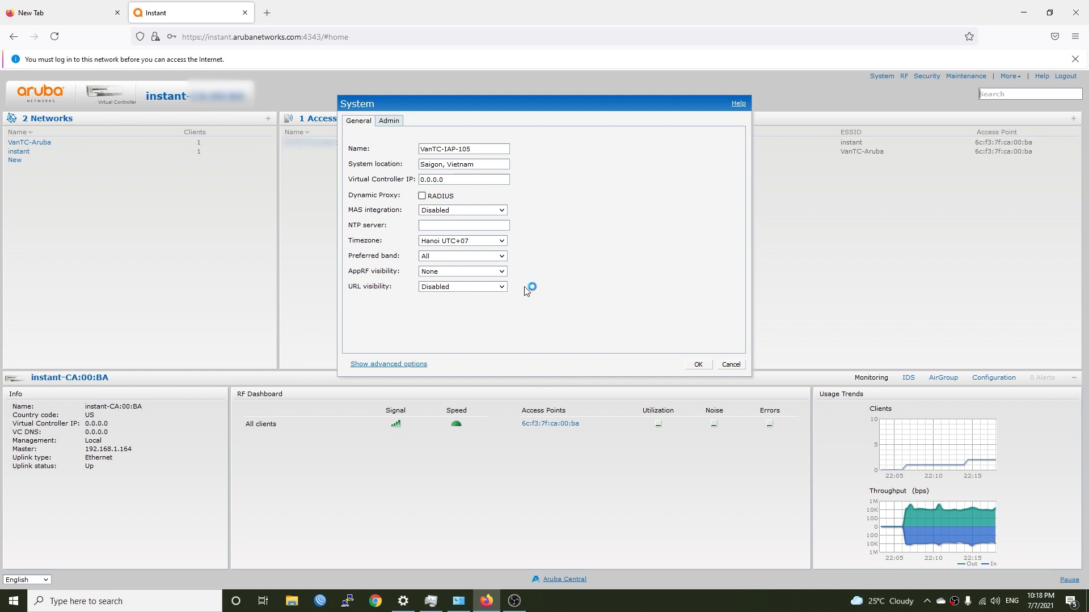
{"action": "left_click", "coordinate": [462, 255]}
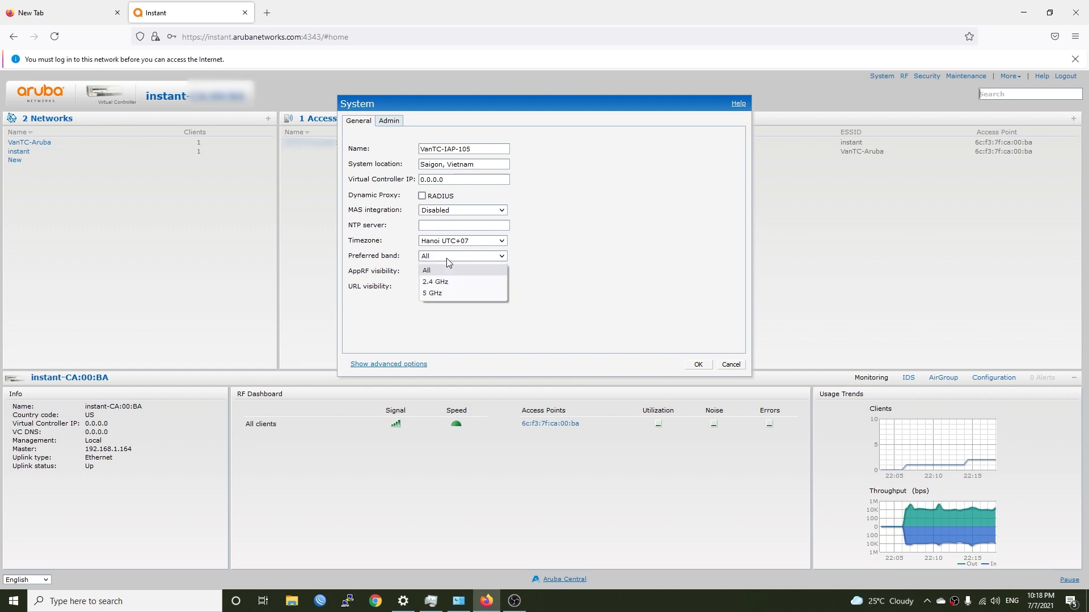
{"action": "left_click", "coordinate": [431, 292]}
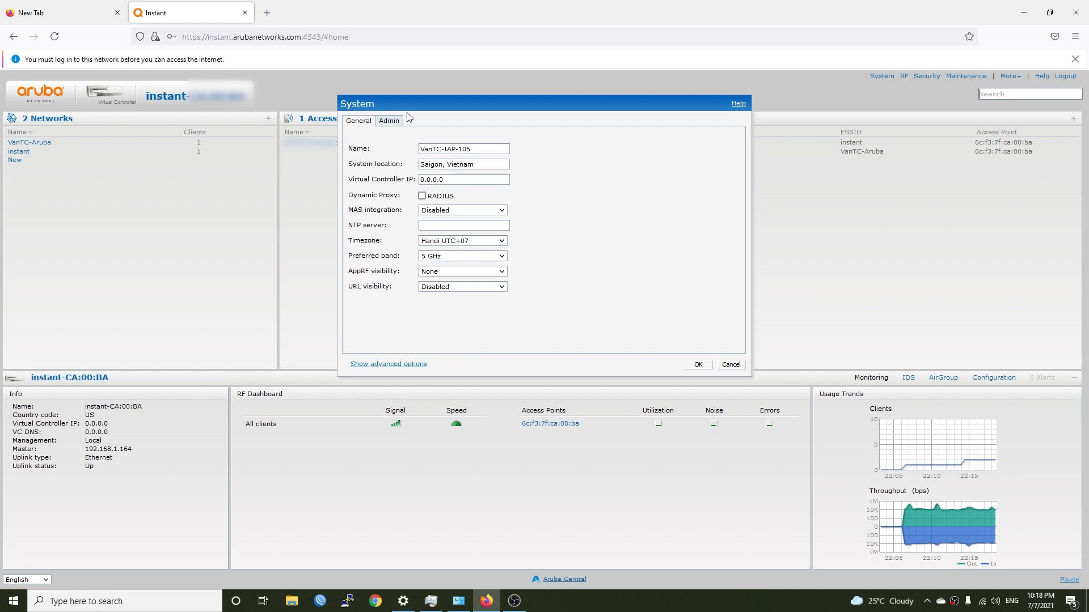
Step: Change the admin login to username vantc with a new password
{"action": "left_click", "coordinate": [388, 120]}
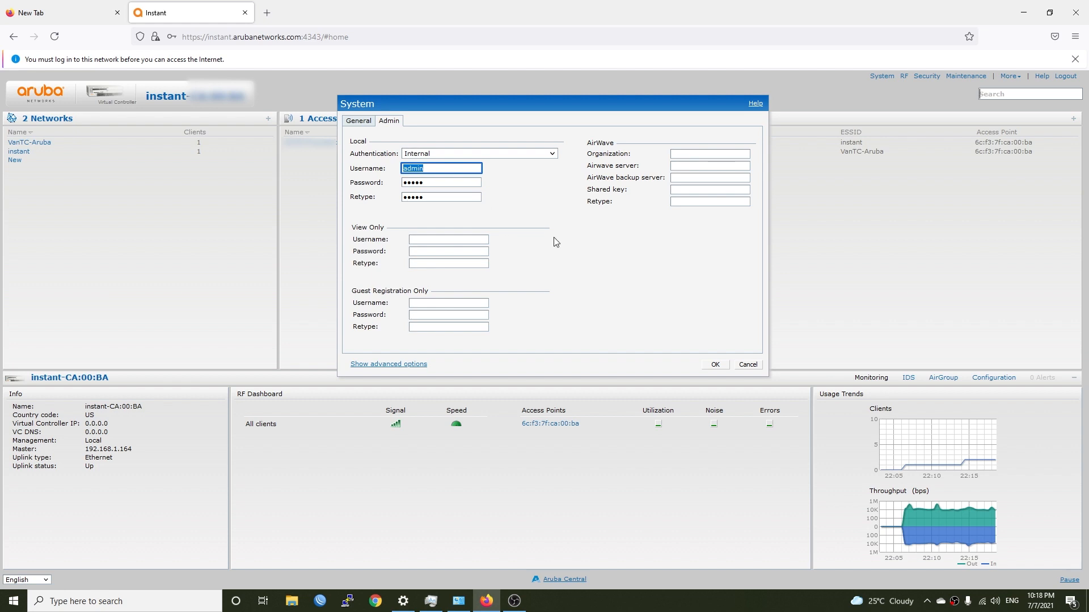
{"action": "type", "text": "vantc"}
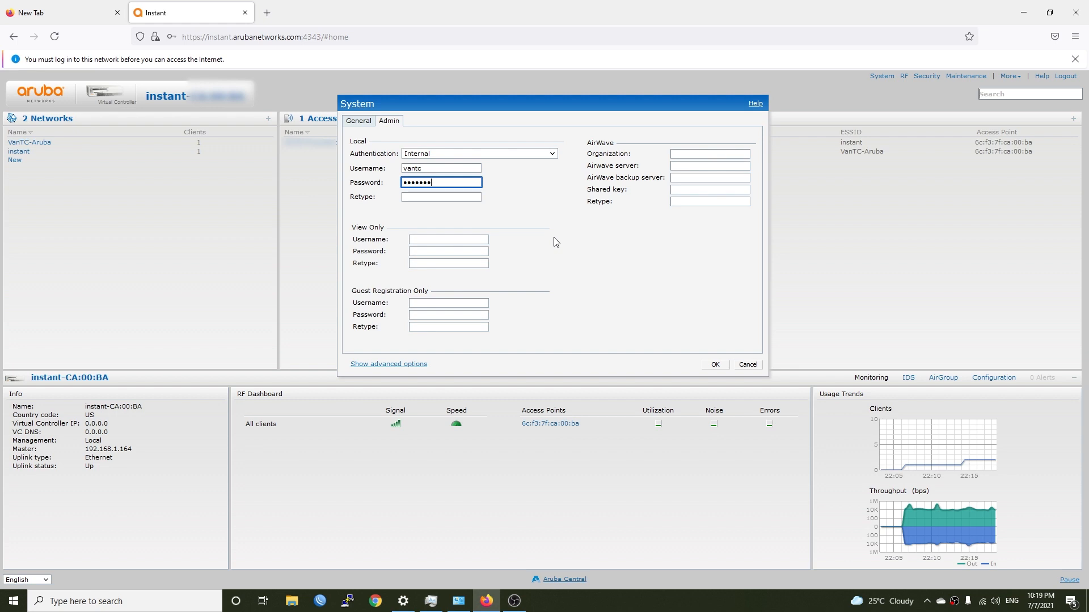
{"action": "type", "text": "••"}
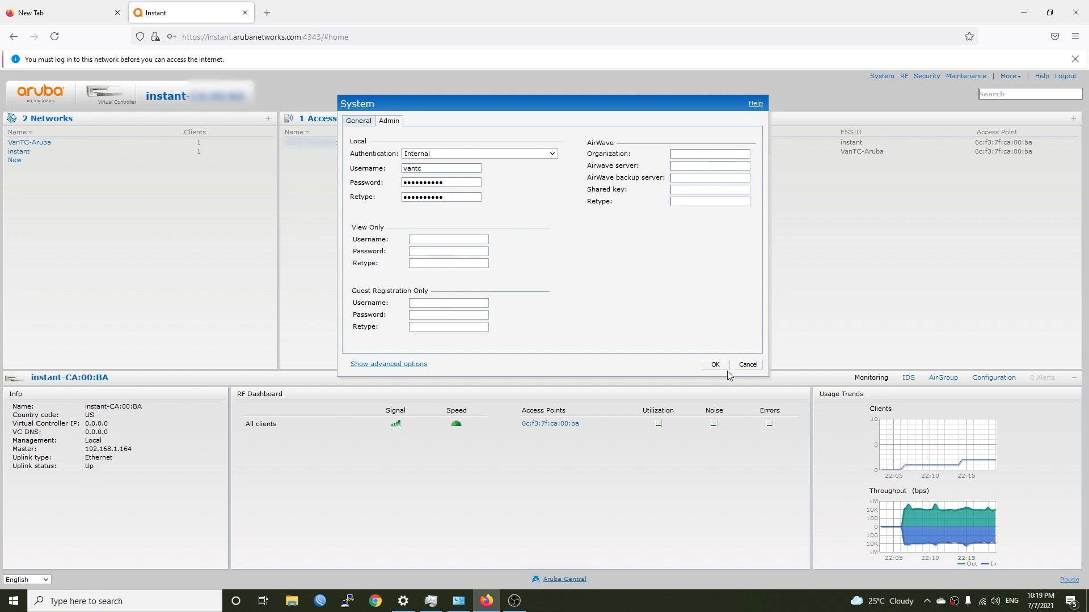
{"action": "left_click", "coordinate": [388, 364]}
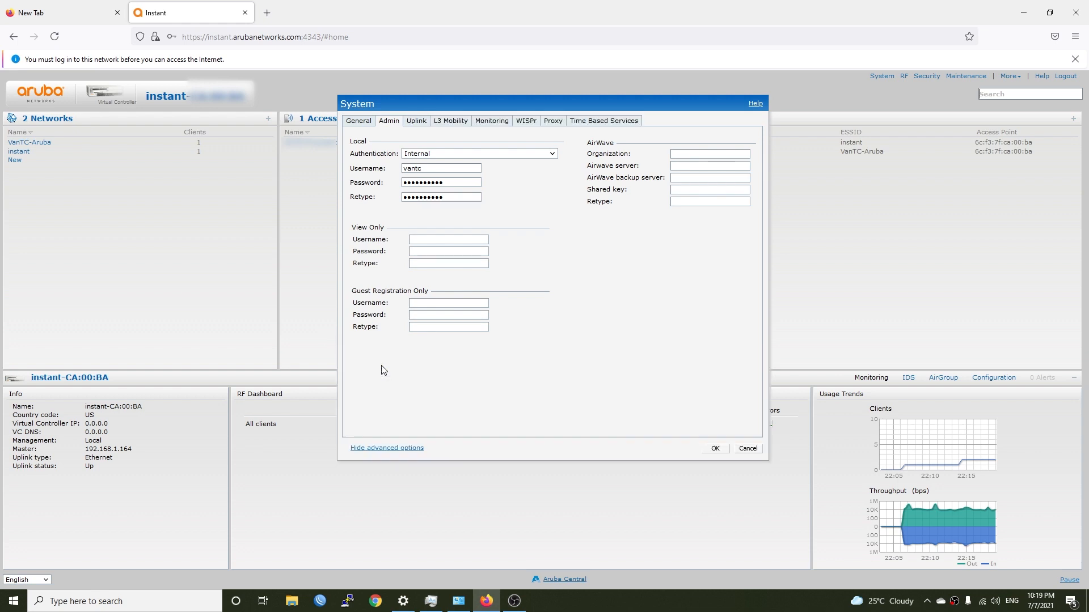
Step: Set the virtual controller IP address to 192.168.1.254 in the General settings
{"action": "left_click", "coordinate": [358, 120]}
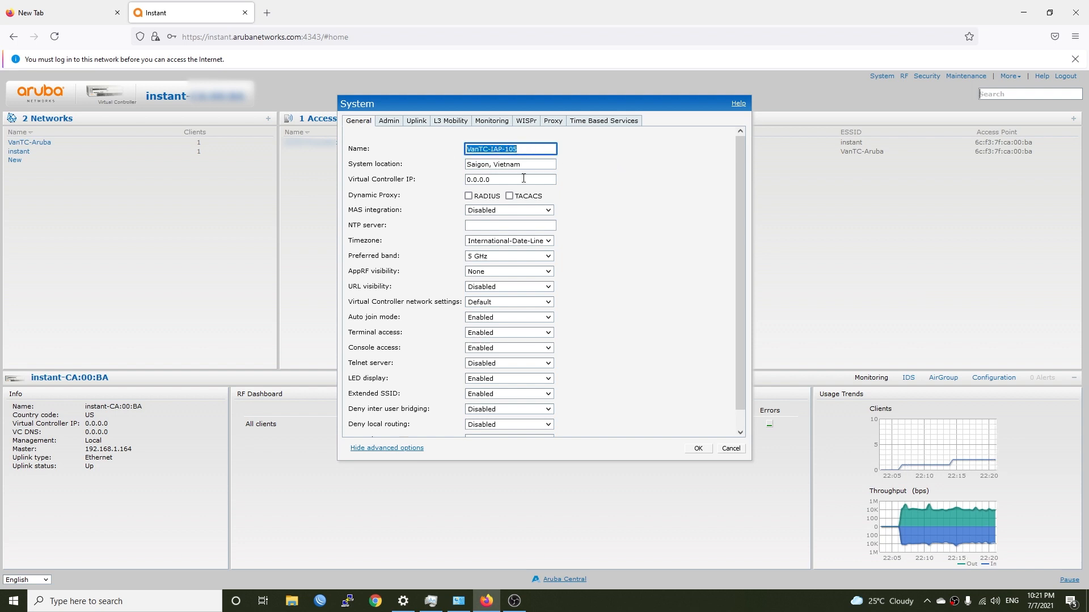
{"action": "left_click", "coordinate": [536, 148]}
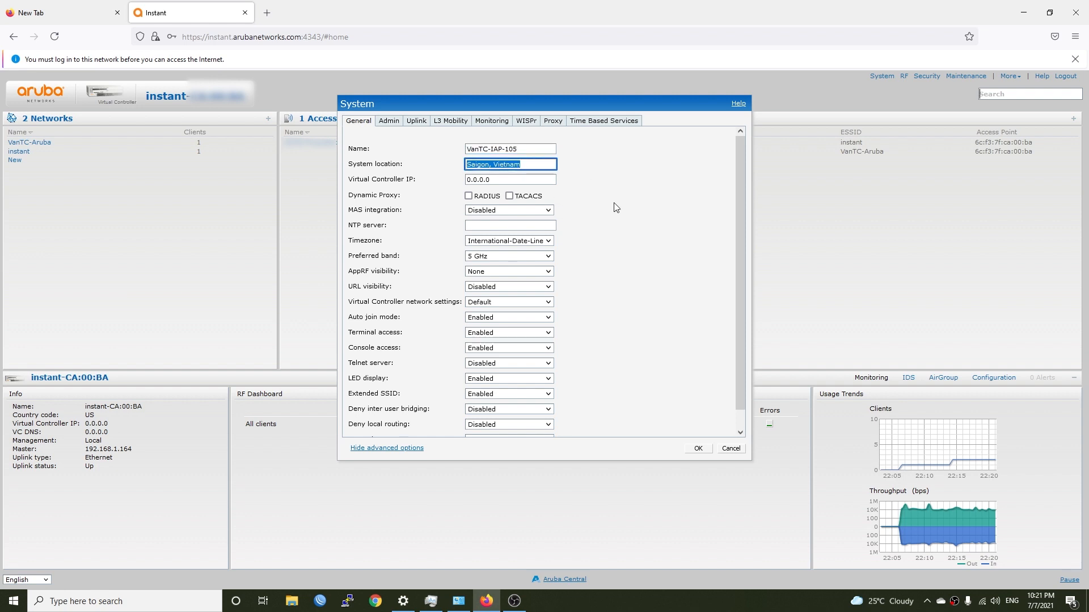
{"action": "left_click", "coordinate": [509, 179]}
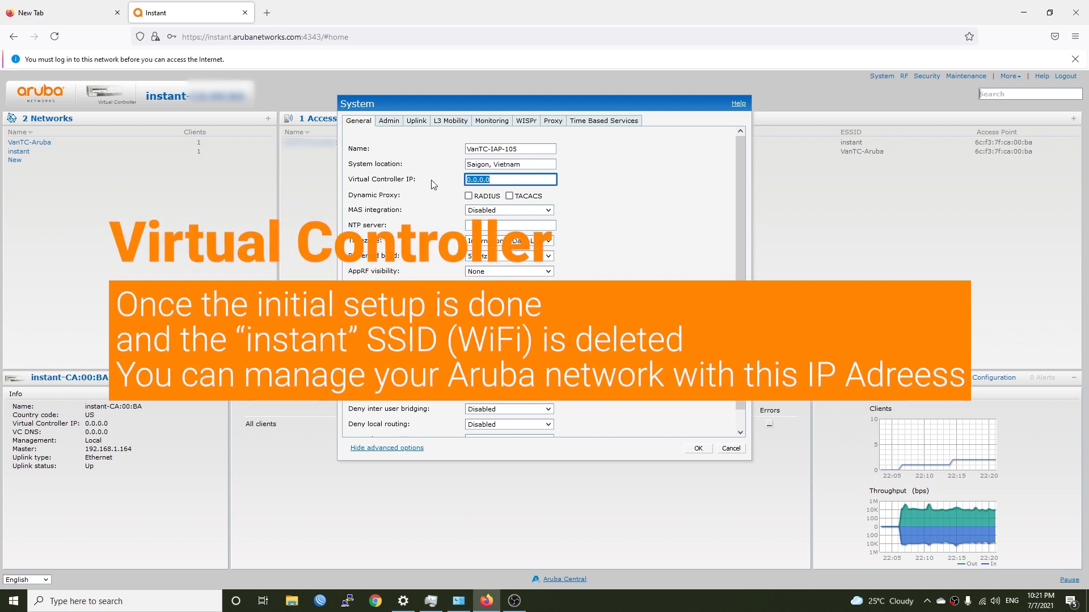
{"action": "mouse_move", "coordinate": [522, 108]}
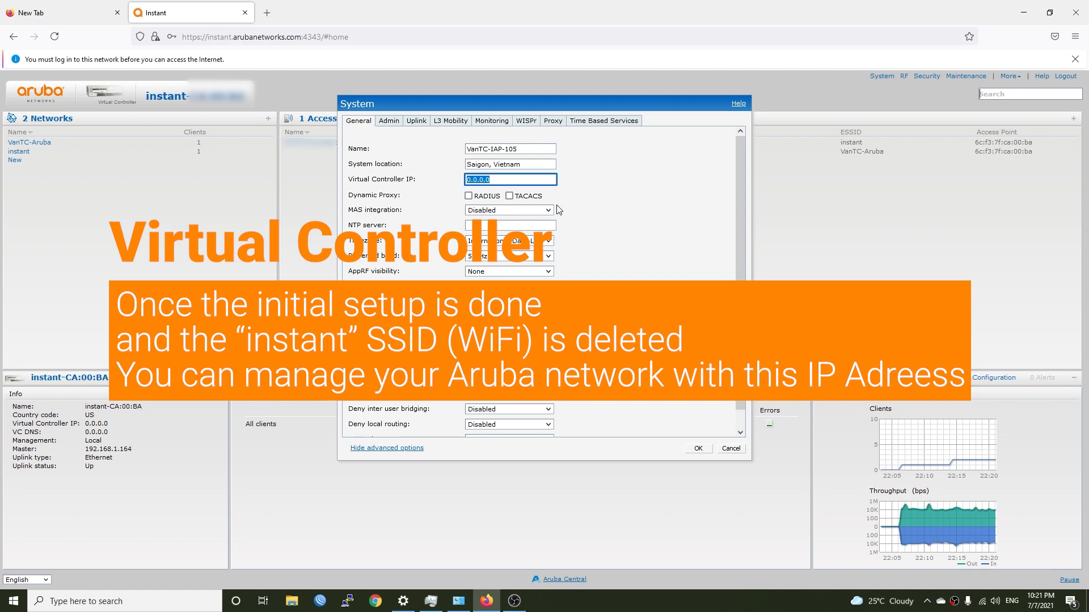
{"action": "type", "text": "1"}
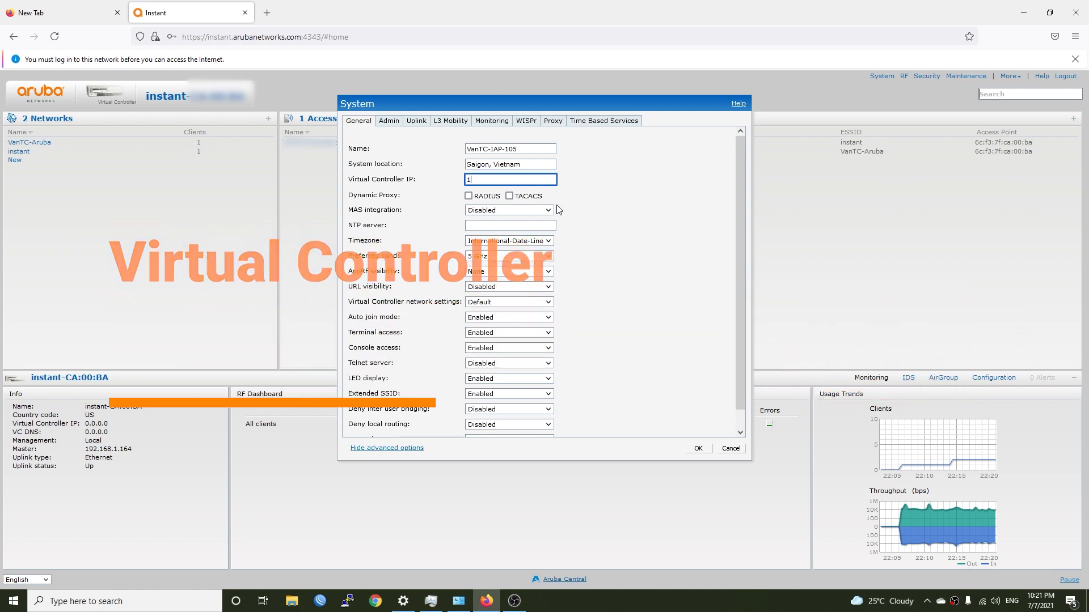
{"action": "type", "text": "92.168.1.254"}
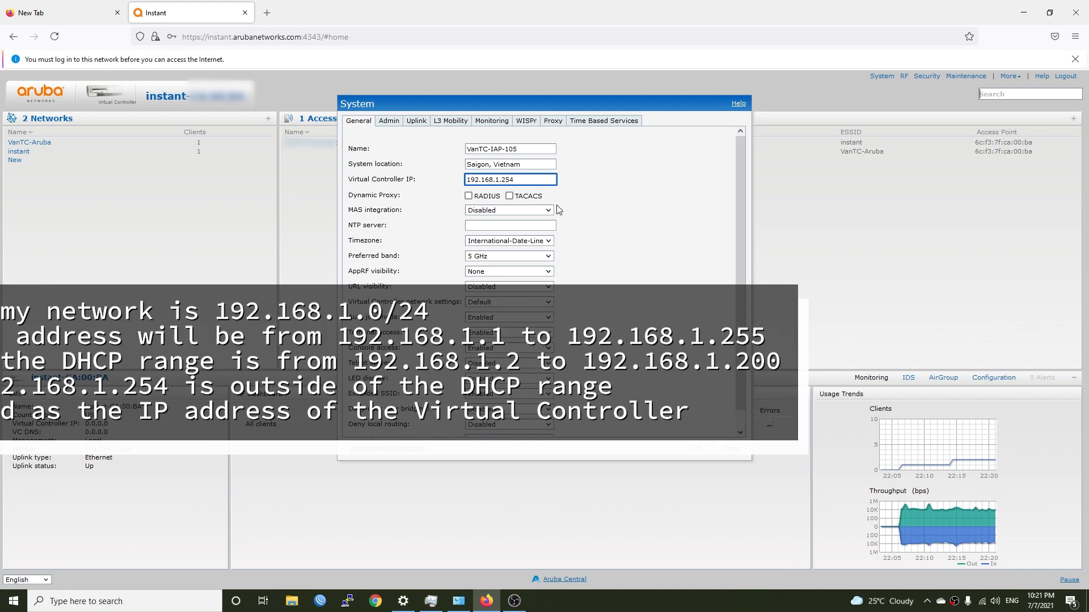
Step: Review the L3 Mobility, Monitoring and Time Based Services settings and the advanced options
{"action": "left_click", "coordinate": [450, 120]}
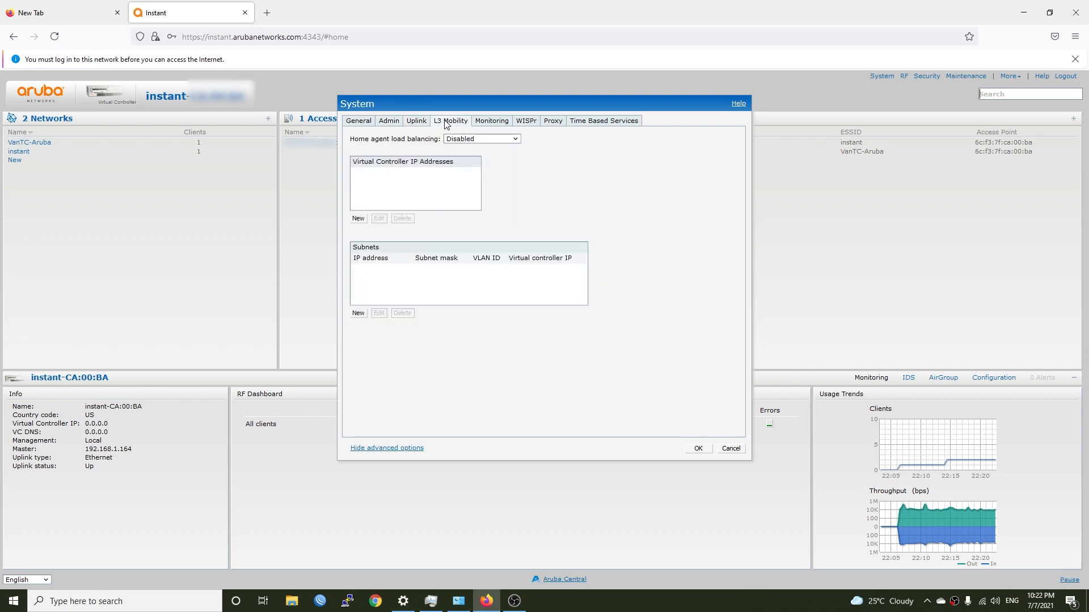
{"action": "left_click", "coordinate": [491, 120]}
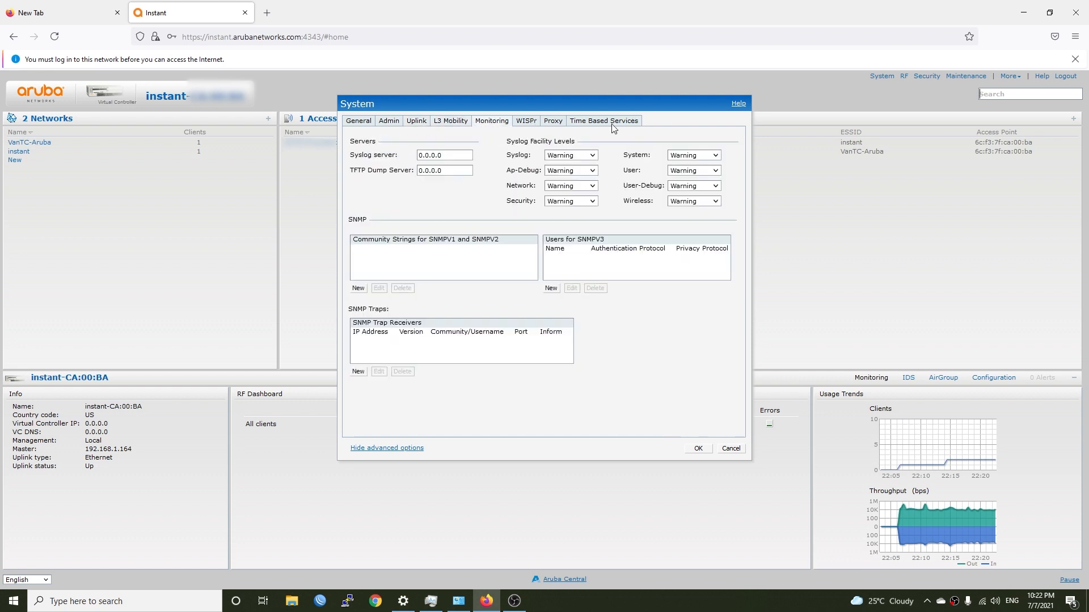
{"action": "left_click", "coordinate": [602, 121]}
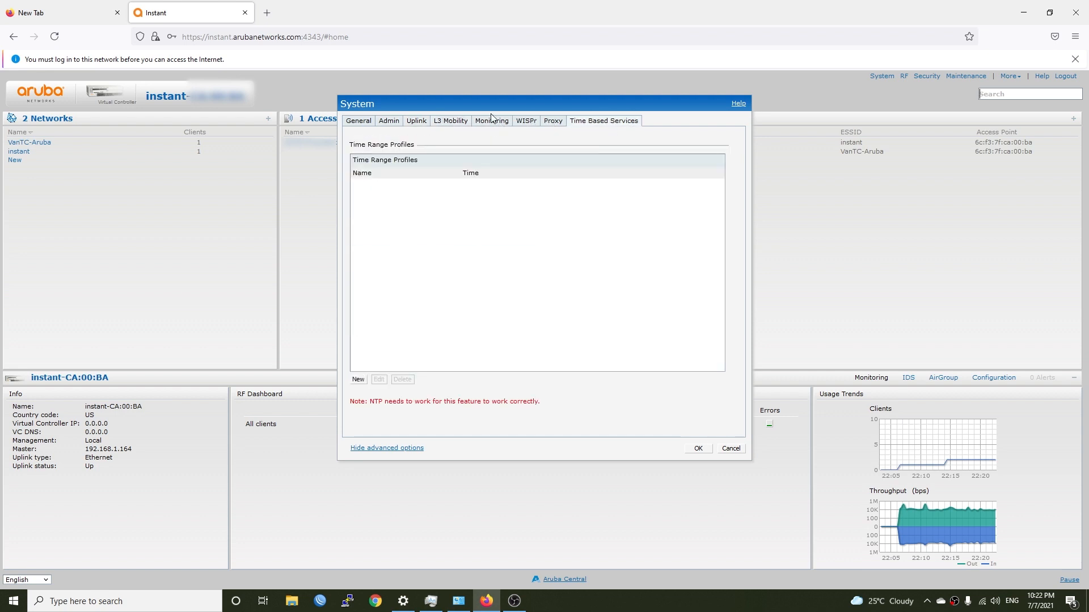
{"action": "left_click", "coordinate": [358, 120]}
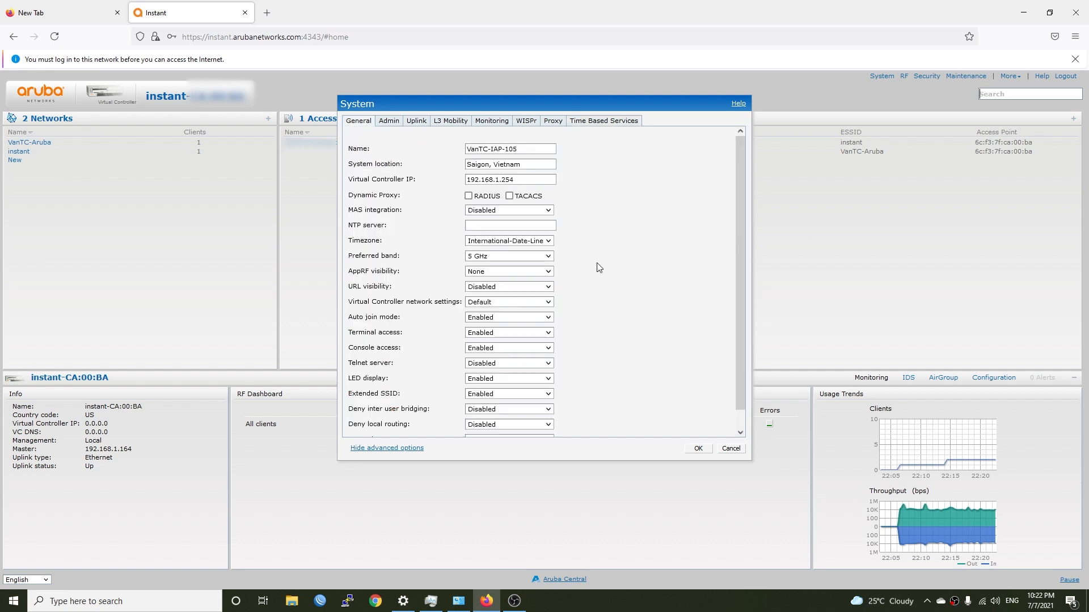
{"action": "scroll", "scroll_direction": "down", "scroll_amount": 3}
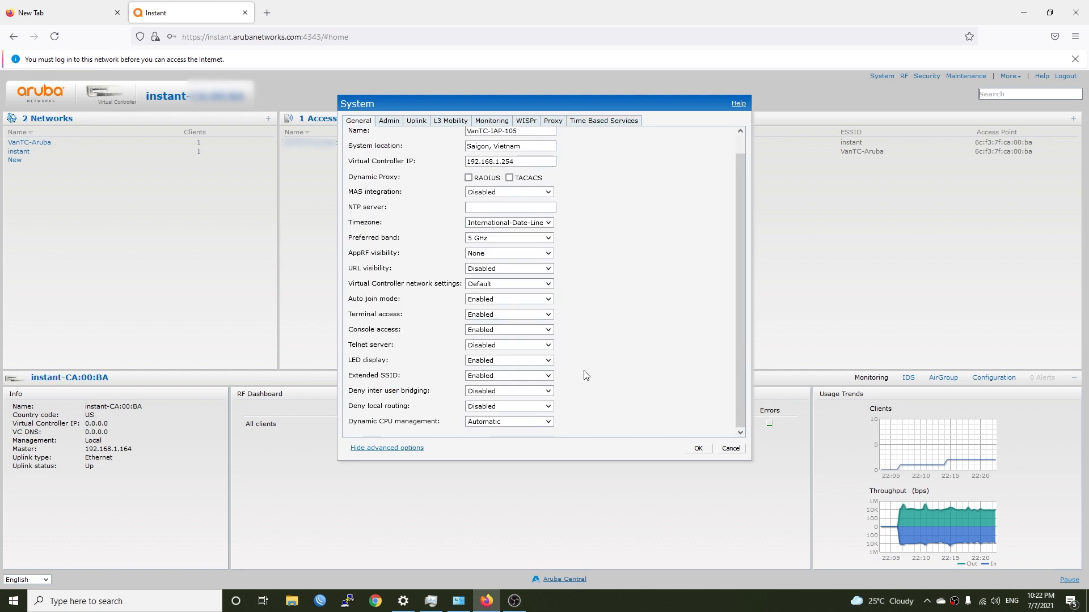
{"action": "scroll", "scroll_direction": "down", "scroll_amount": 3}
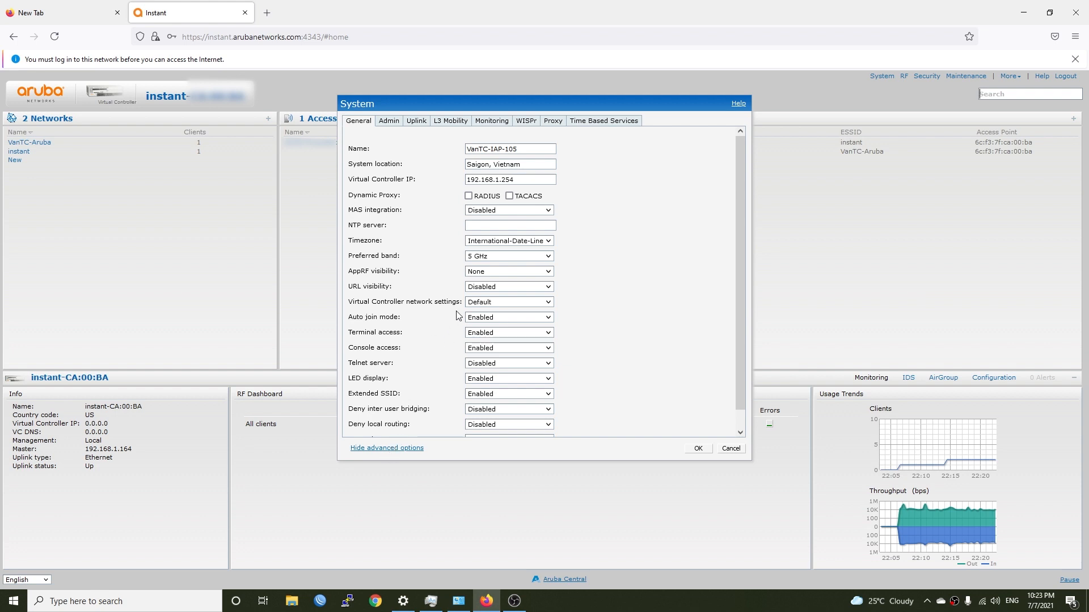
{"action": "left_click", "coordinate": [385, 447]}
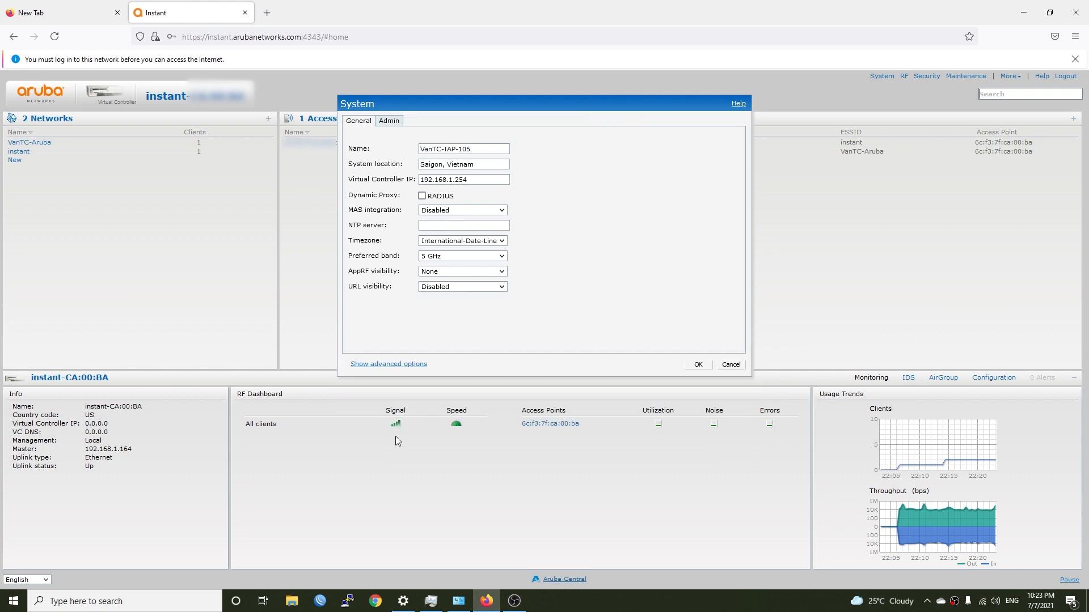
{"action": "mouse_move", "coordinate": [388, 364]}
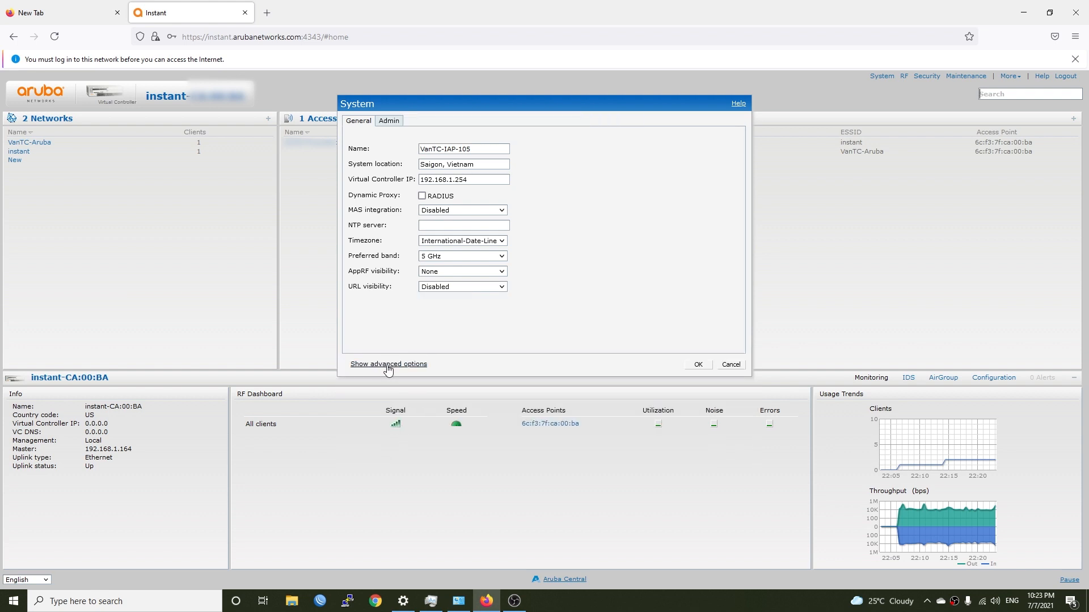
{"action": "left_click", "coordinate": [388, 363]}
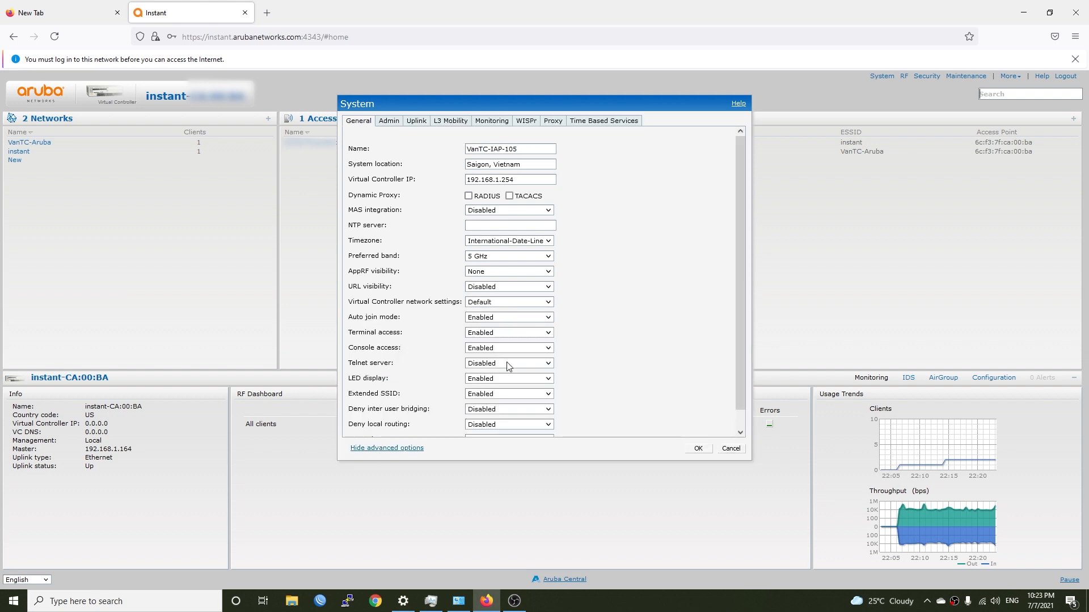
Step: Confirm Hanoi UTC+07 timezone and apply the system settings
{"action": "left_click", "coordinate": [508, 240]}
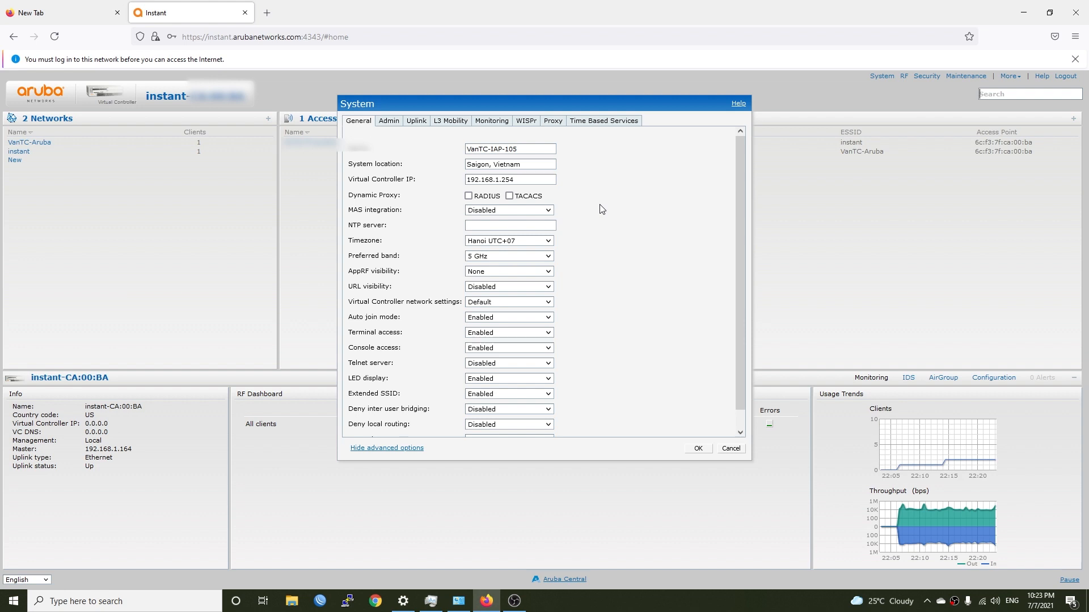
{"action": "mouse_move", "coordinate": [660, 350]}
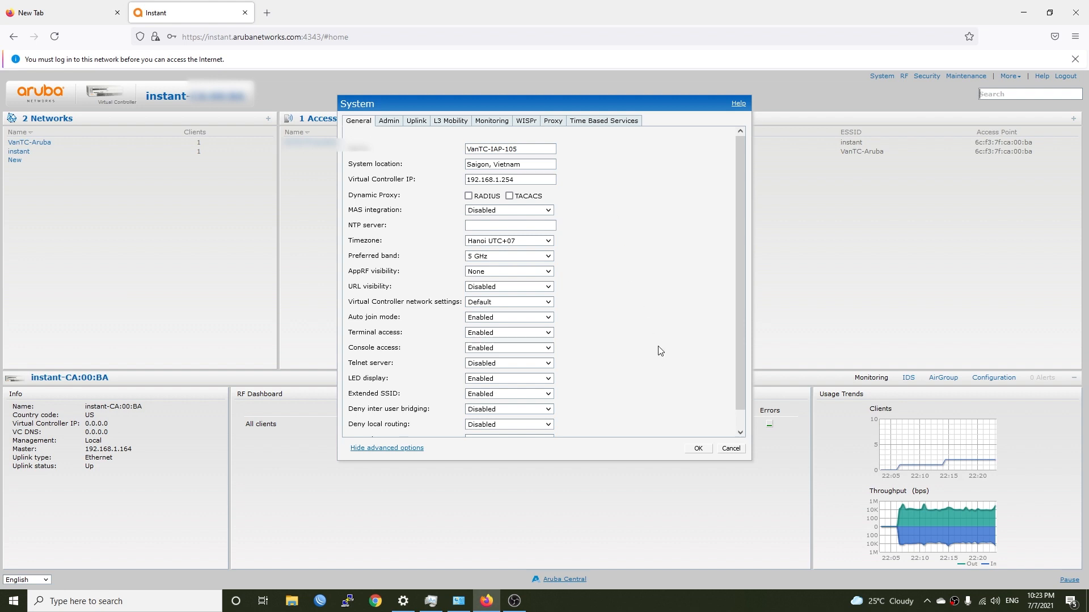
{"action": "left_click", "coordinate": [697, 448]}
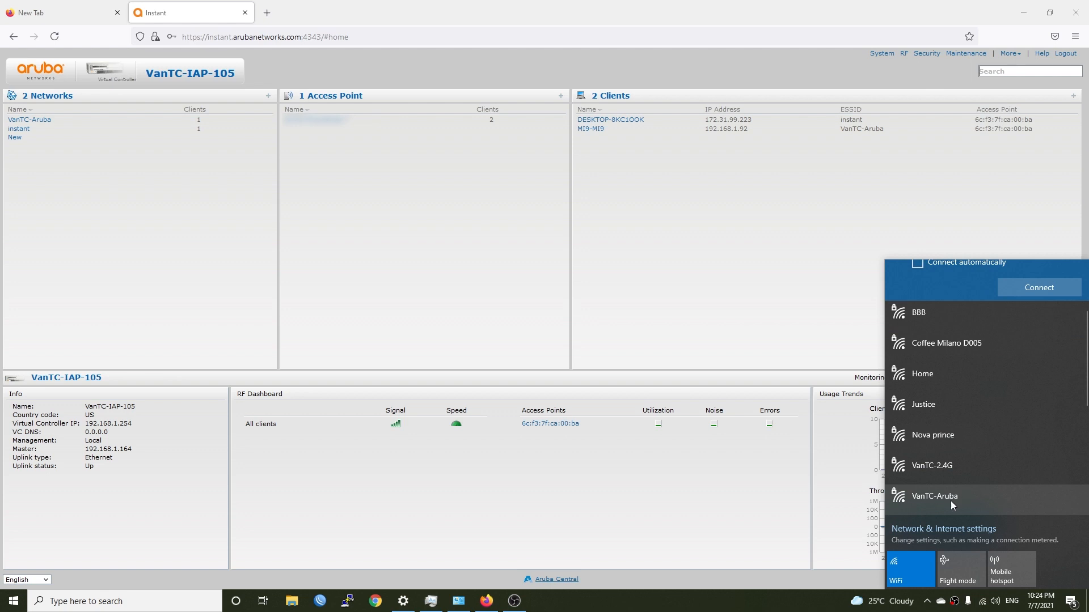
Step: Connect the PC to VanTC-Aruba with its security key and allow it to be discoverable
{"action": "left_click", "coordinate": [934, 496]}
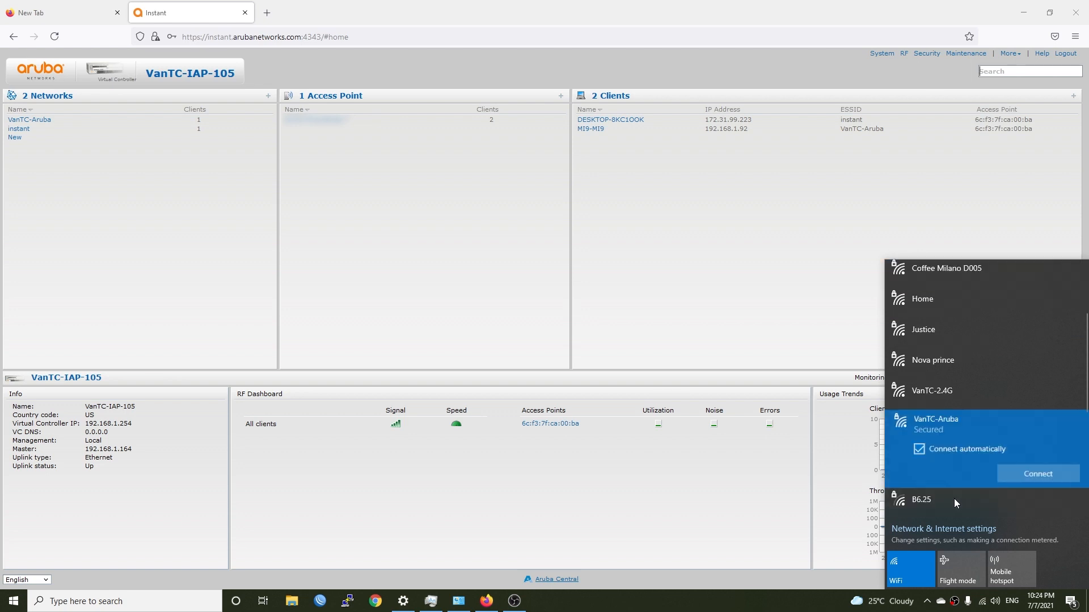
{"action": "left_click", "coordinate": [1038, 474]}
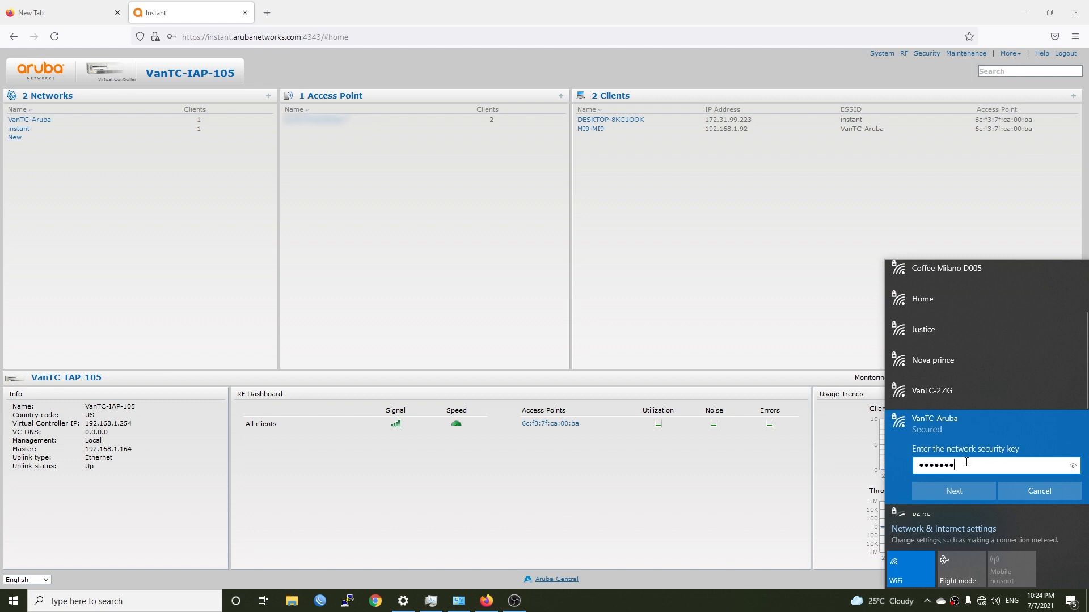
{"action": "left_click", "coordinate": [953, 491]}
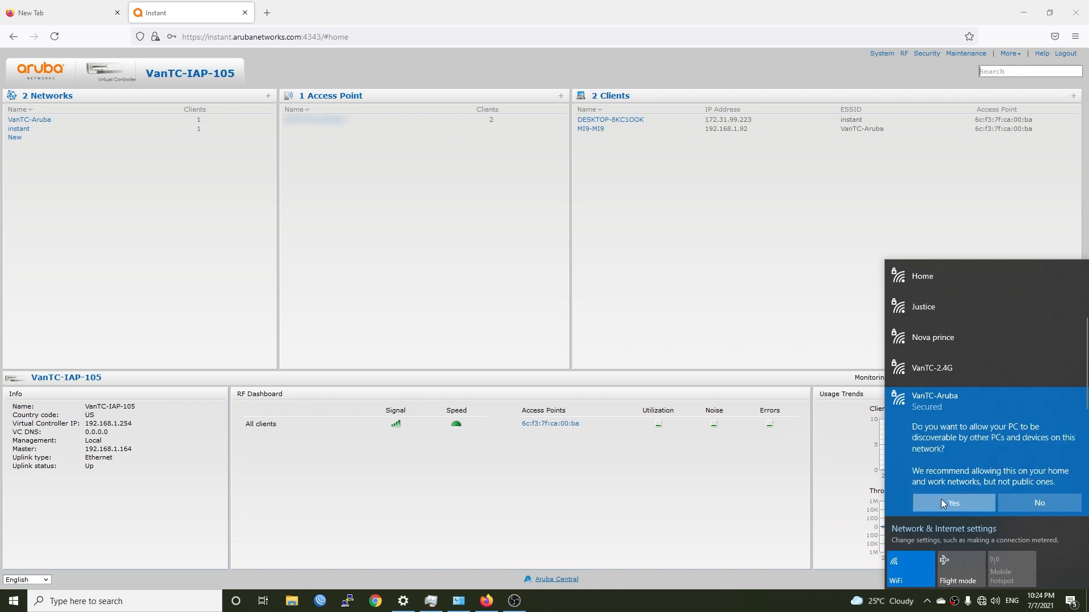
{"action": "left_click", "coordinate": [951, 503]}
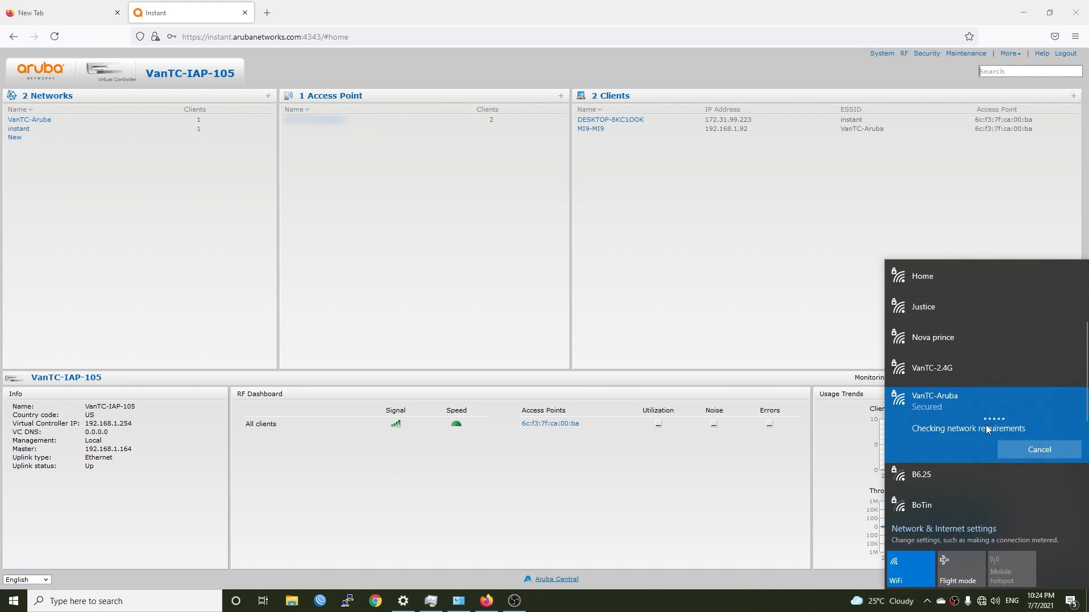
{"action": "mouse_move", "coordinate": [715, 298]}
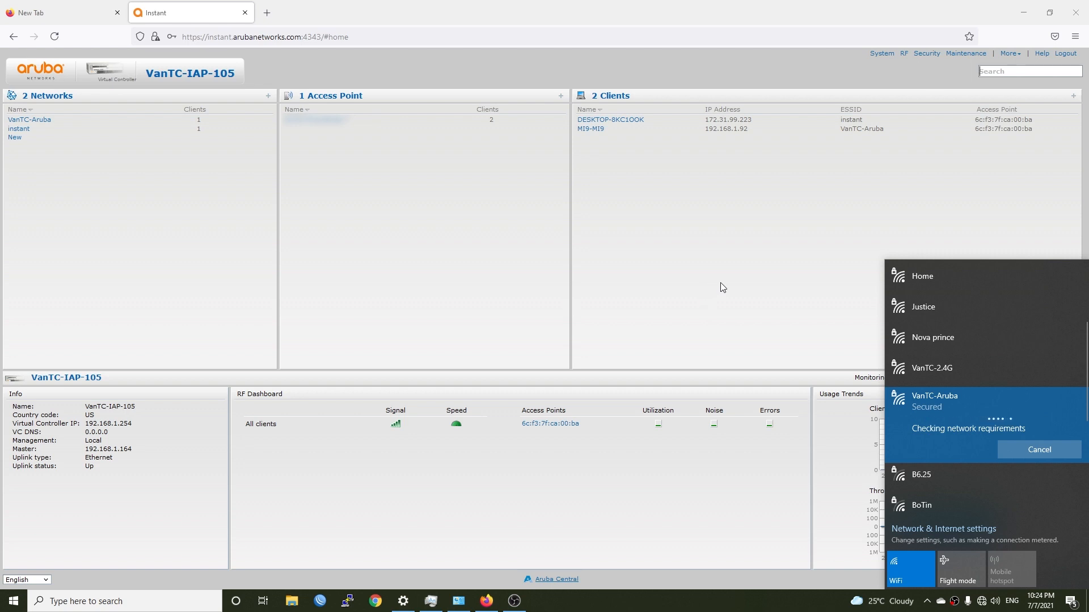
{"action": "mouse_move", "coordinate": [724, 287]}
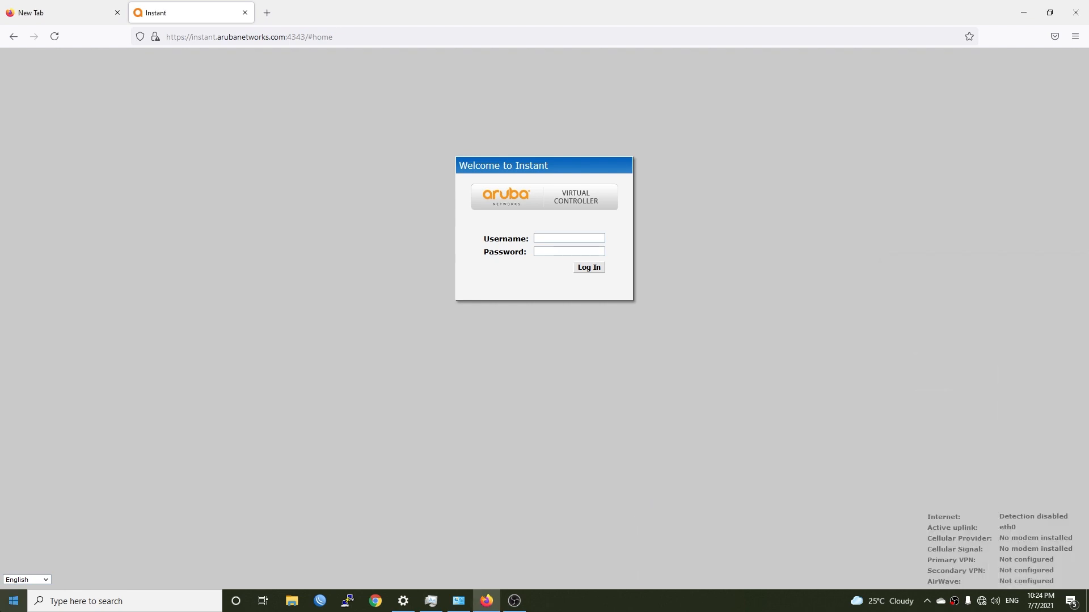
{"action": "left_click", "coordinate": [13, 601]}
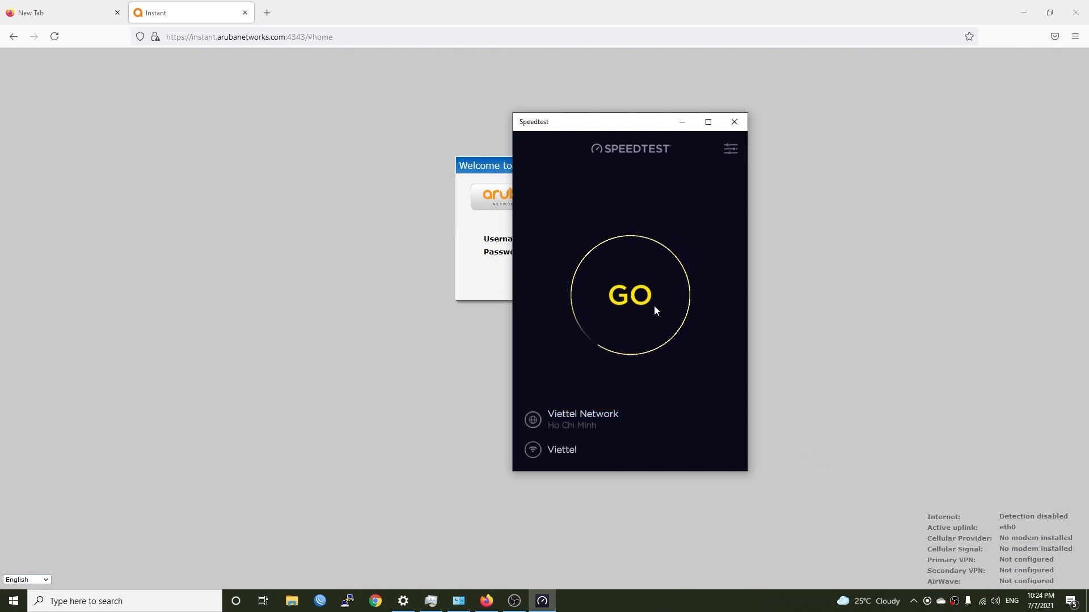
Step: Run a Speedtest over VanTC-Aruba, measuring about 32.92 Mbps download
{"action": "left_click", "coordinate": [630, 295]}
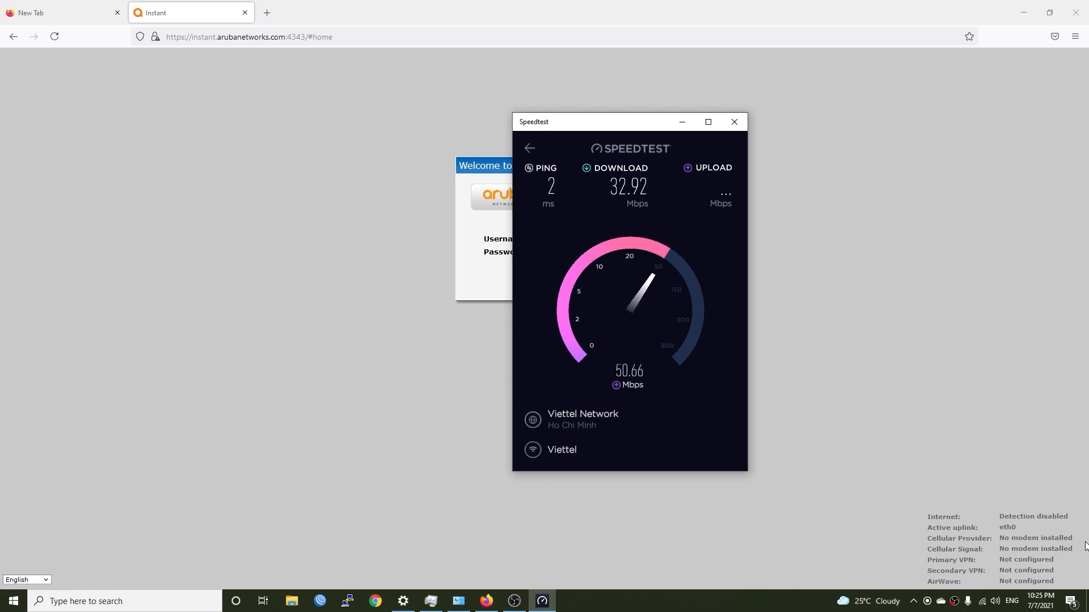
Step: Review the VanTC-Aruba connection properties (2.4 GHz, IPv4 192.168.1.181) in Windows Settings, then close them
{"action": "left_click", "coordinate": [981, 601]}
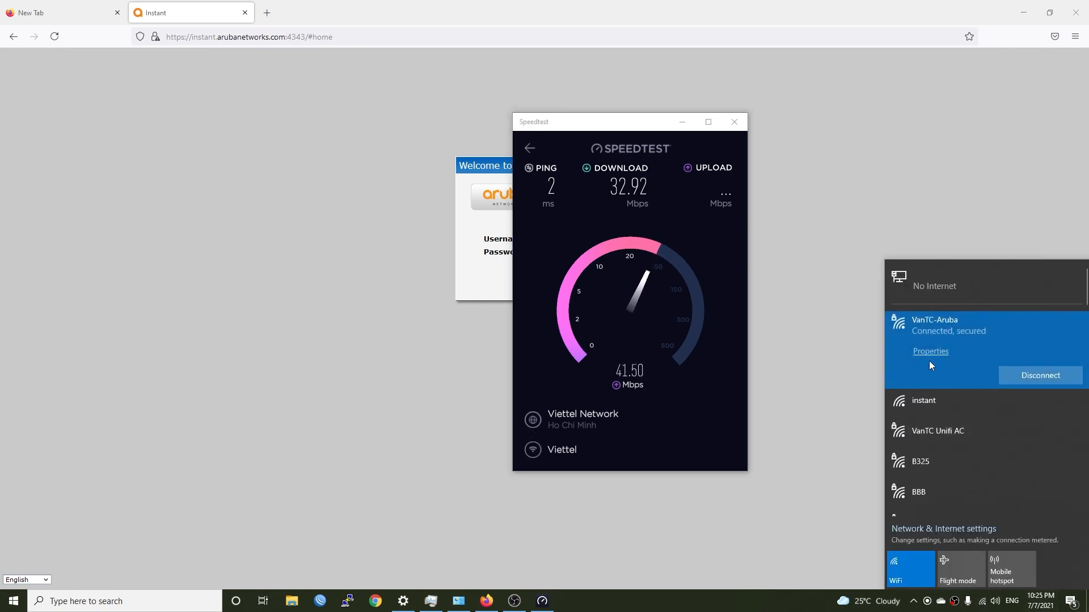
{"action": "left_click", "coordinate": [930, 352]}
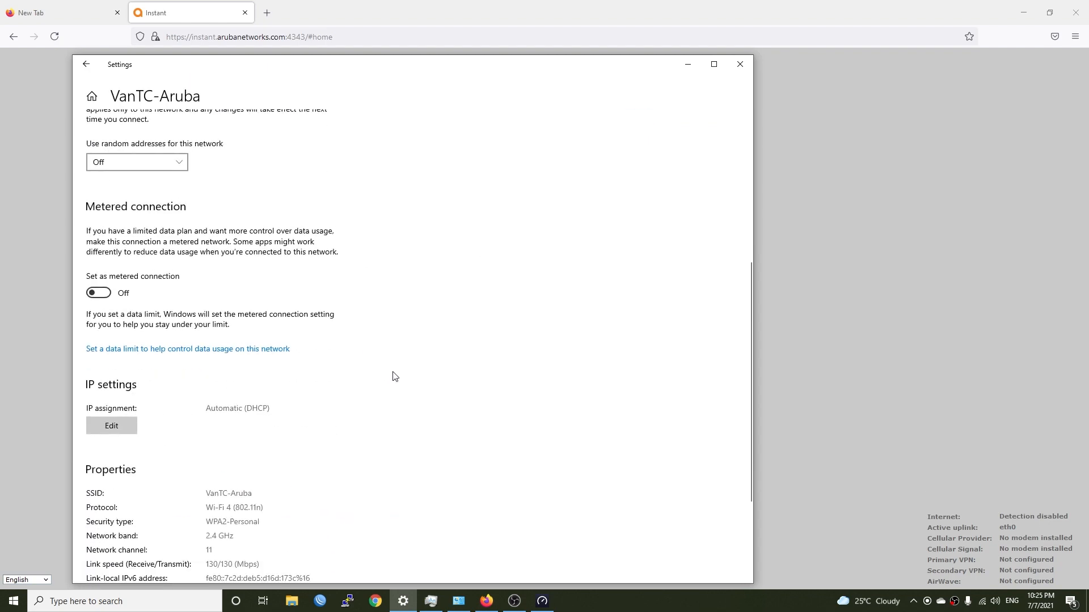
{"action": "scroll", "scroll_direction": "down", "scroll_amount": 3}
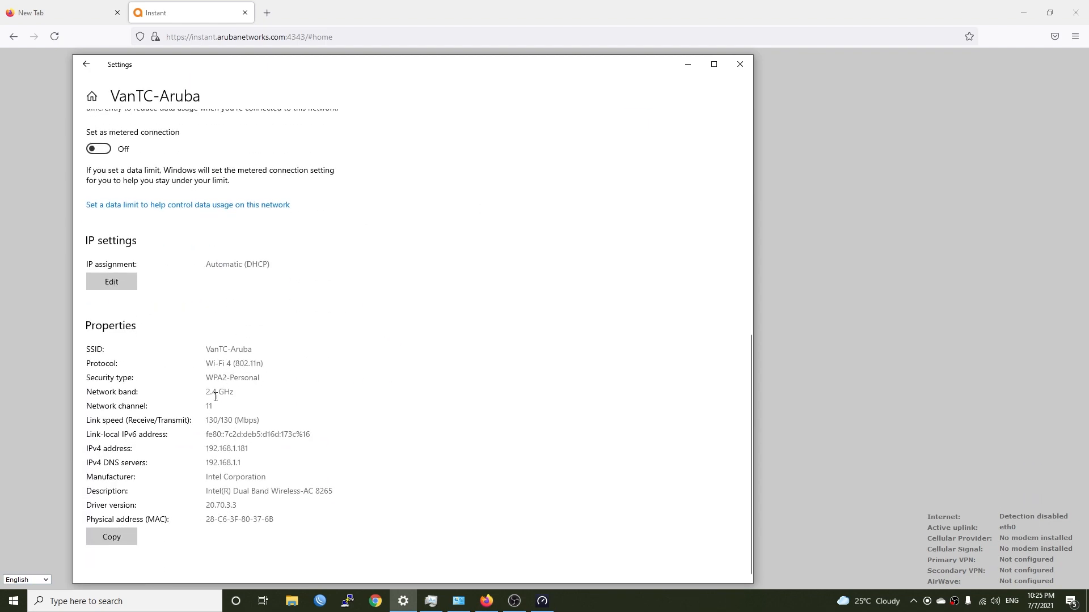
{"action": "double_click", "coordinate": [217, 391]}
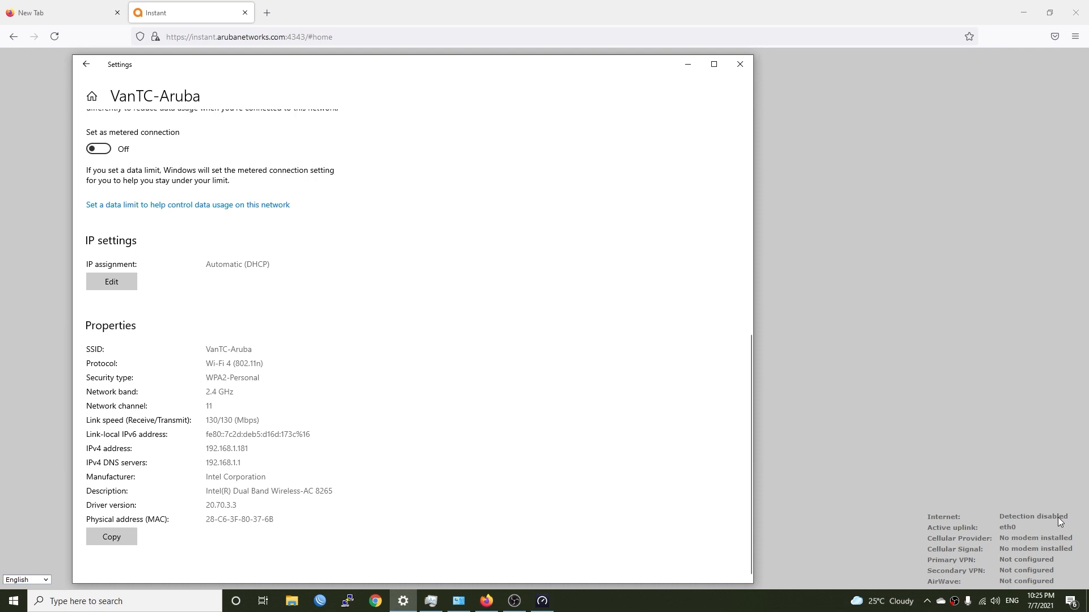
{"action": "mouse_move", "coordinate": [253, 493]}
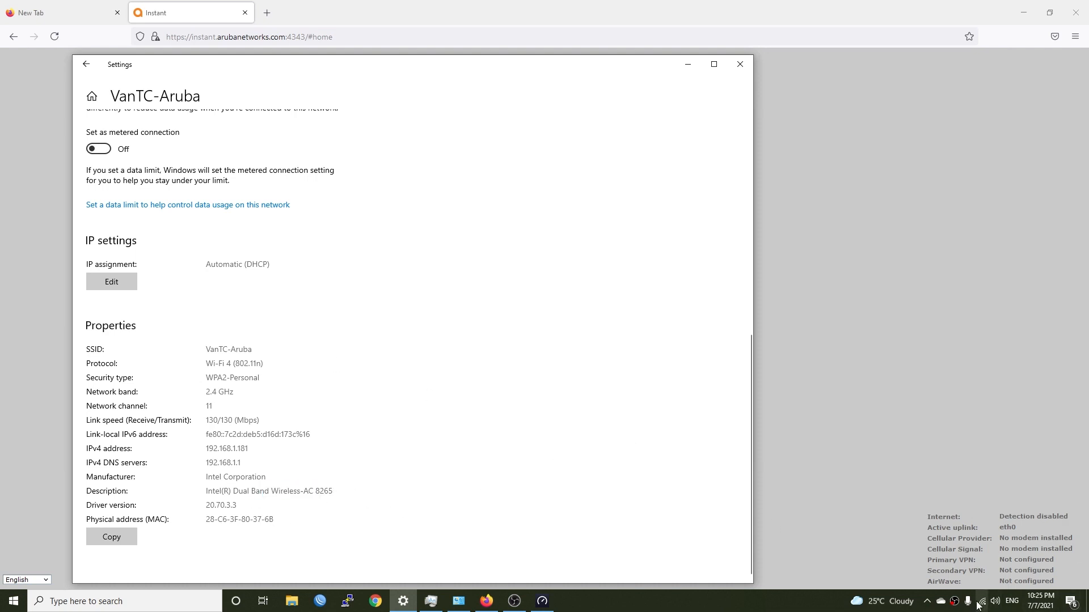
{"action": "left_click", "coordinate": [994, 601]}
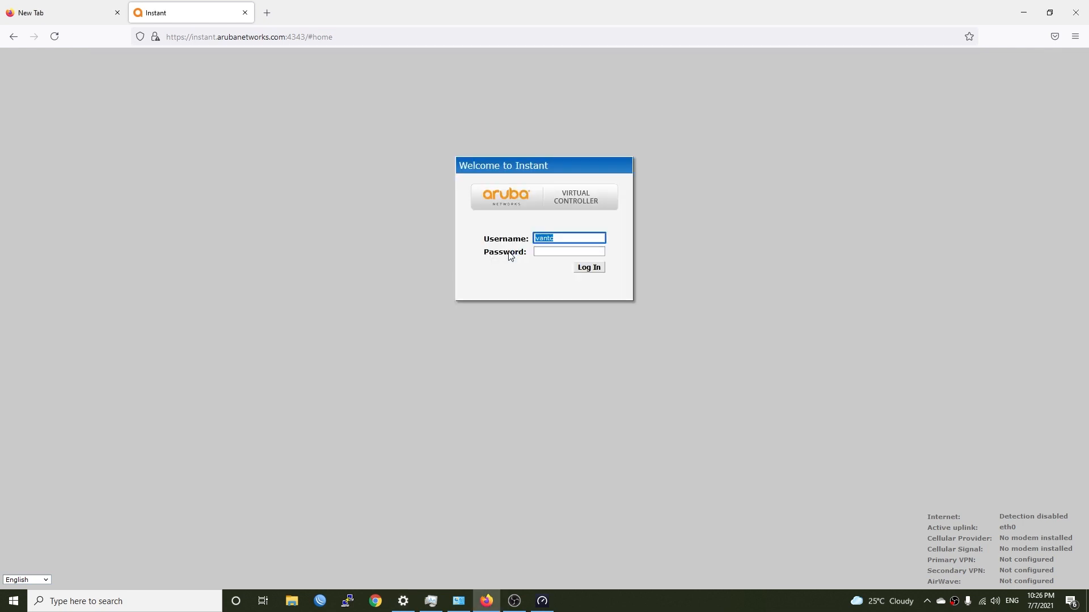
Step: Log in to the virtual controller with the new vantc admin credentials
{"action": "left_click", "coordinate": [568, 251]}
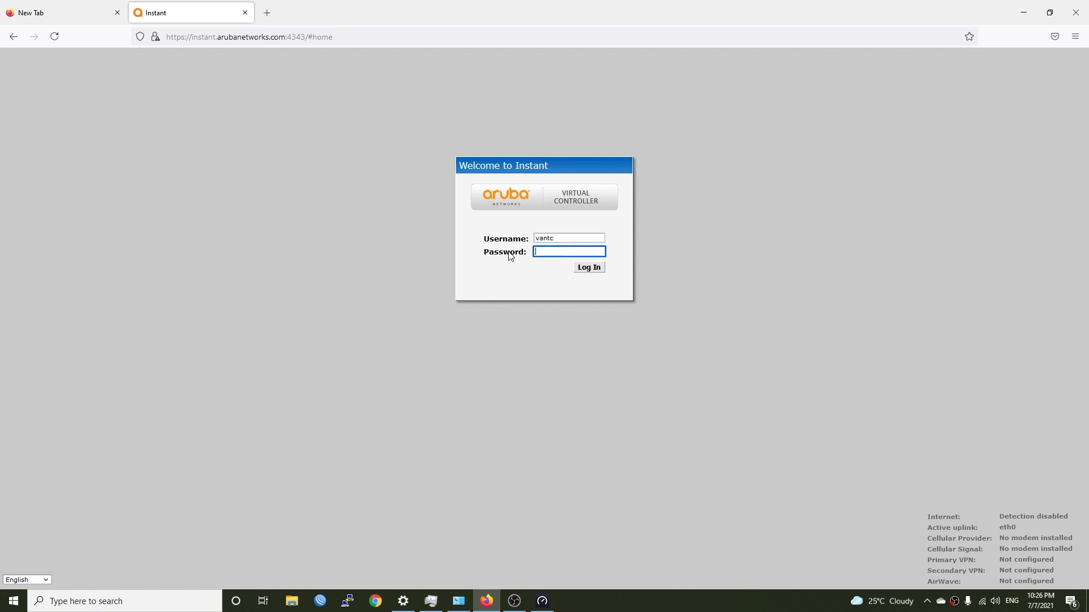
{"action": "type", "text": "•"}
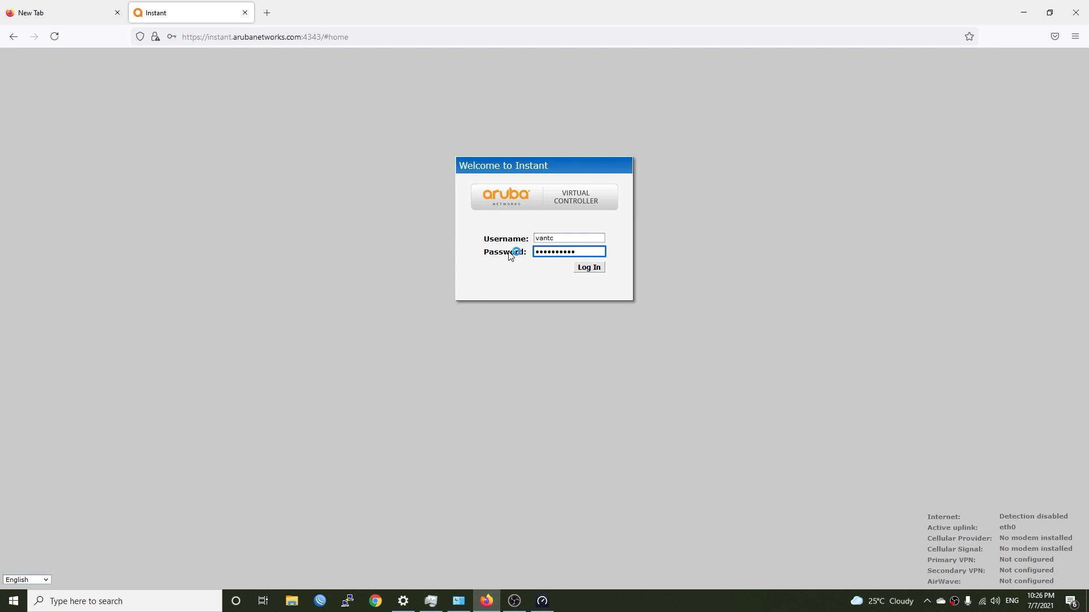
{"action": "left_click", "coordinate": [588, 270]}
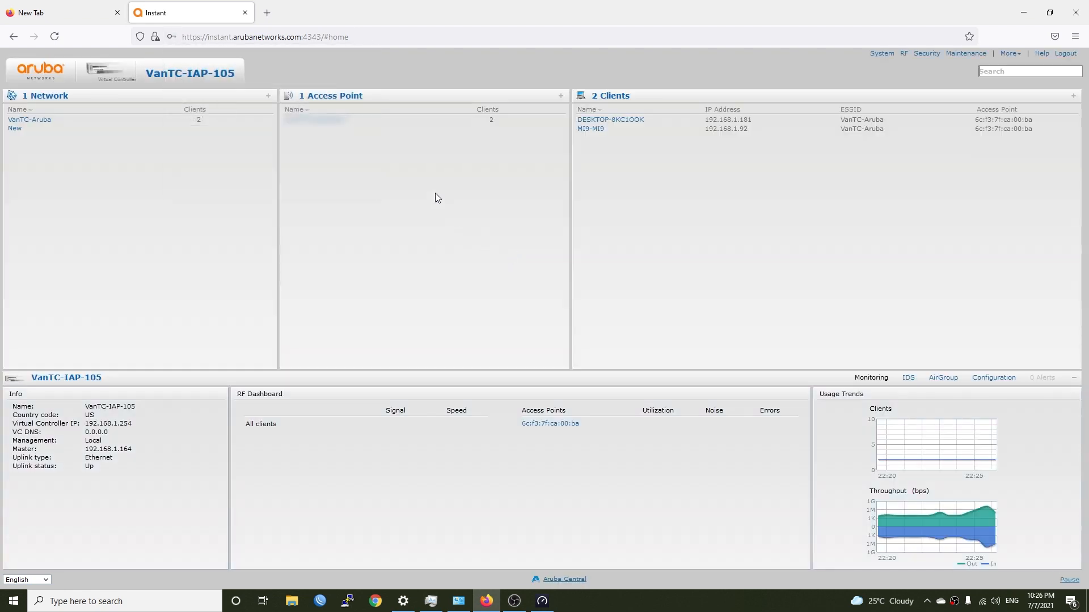